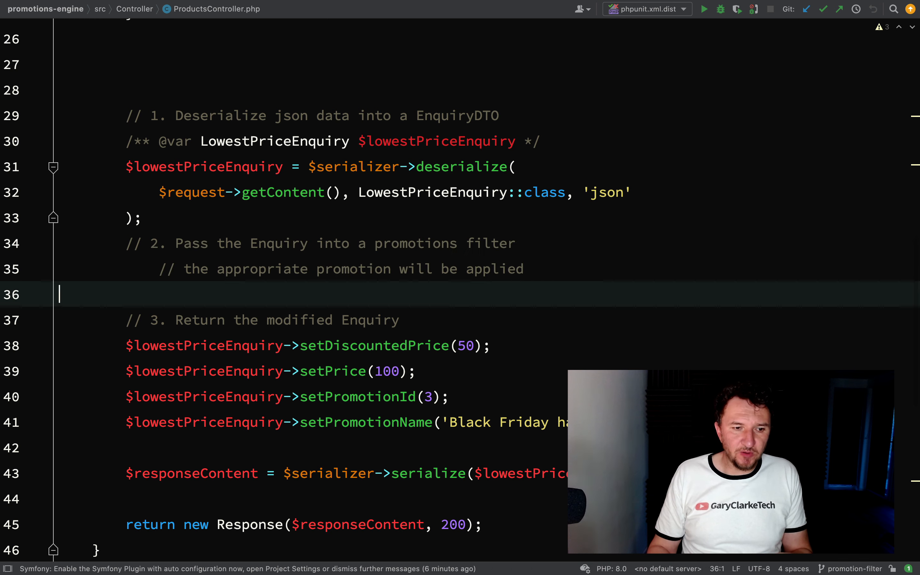
- Start a $modified variable on a new line under the promotions filter comment
key("Enter")
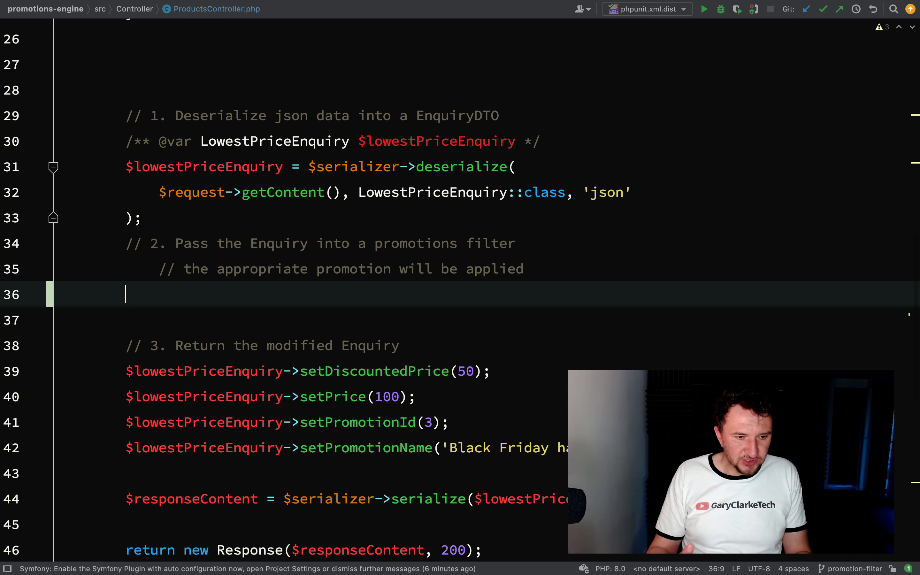
type("$mo")
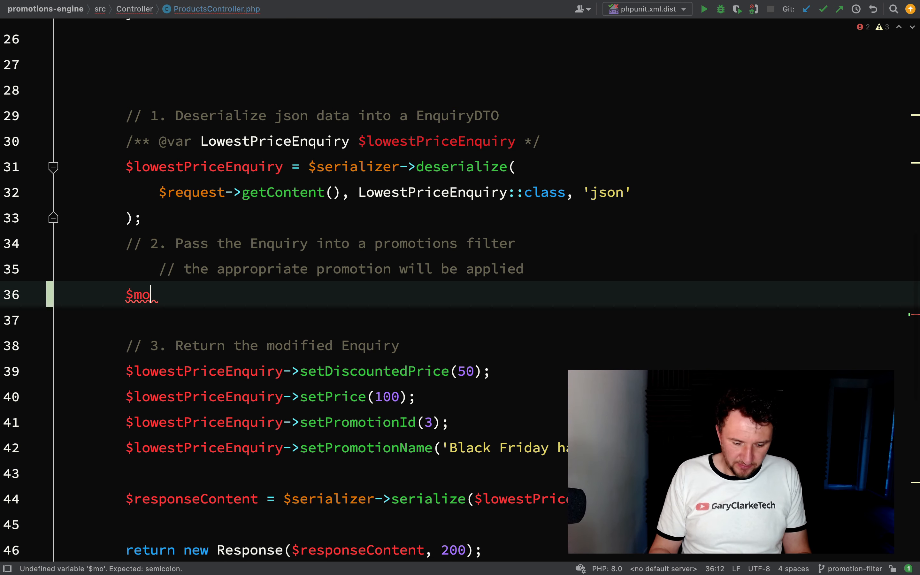
type("dified")
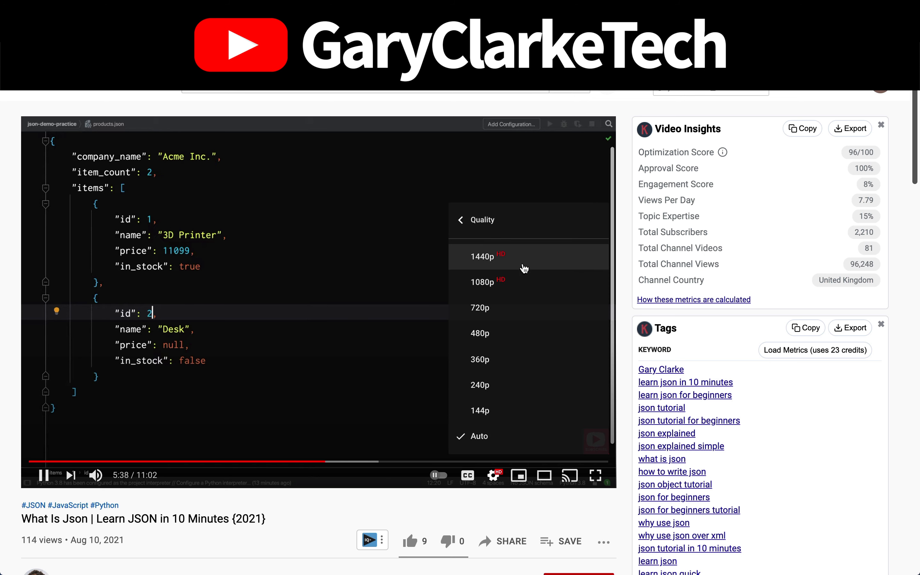
left_click(525, 258)
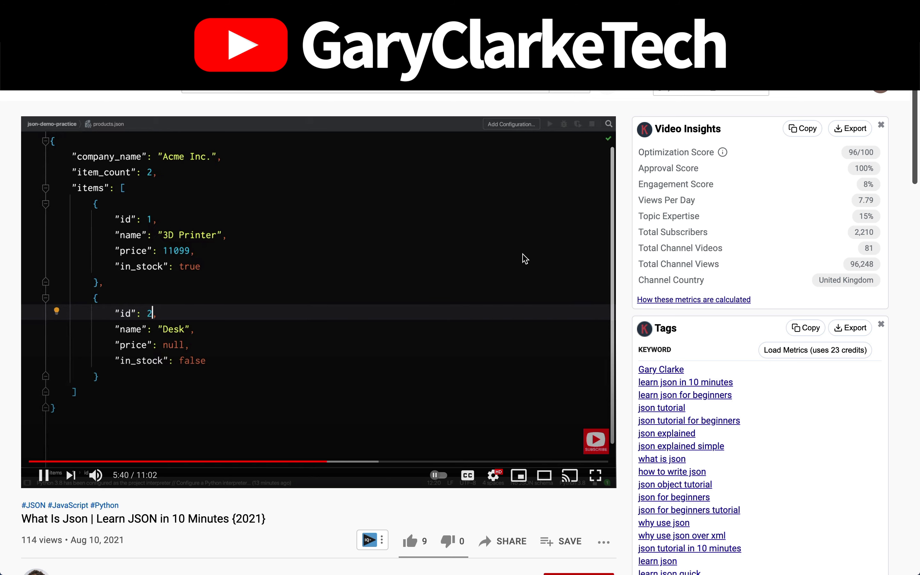
scroll("down", 3)
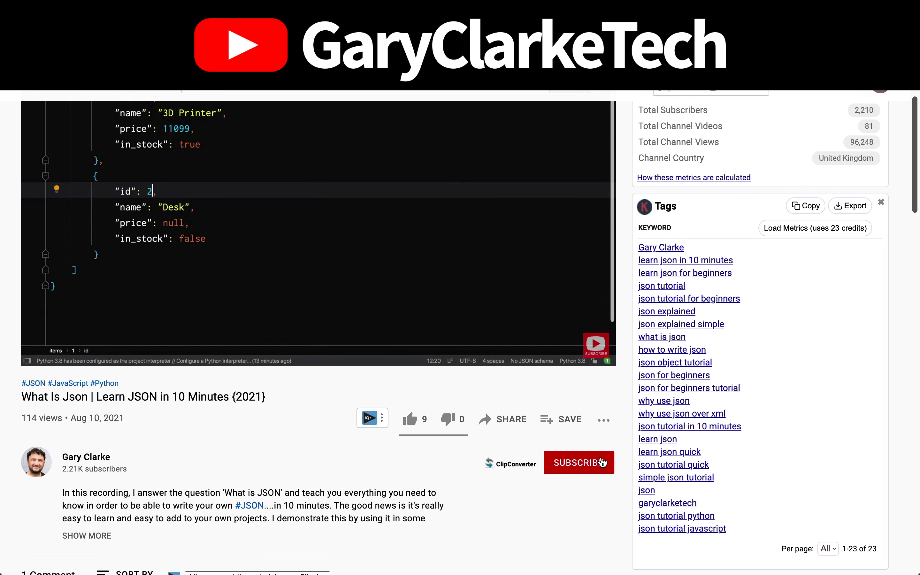
left_click(578, 462)
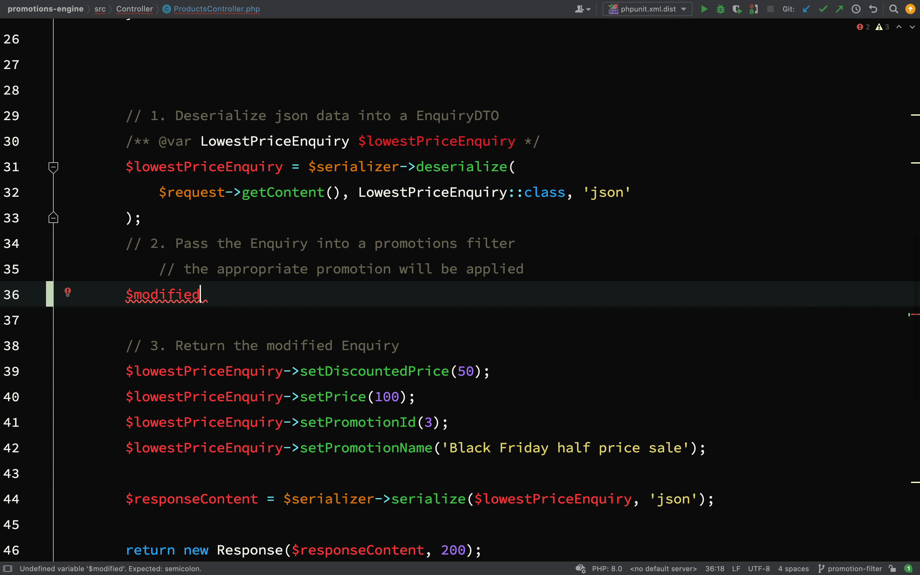
- Complete the line as $modifiedEnquiry = $promotionsFilter->apply($lowestPriceEnquiry);
type("Enquiry")
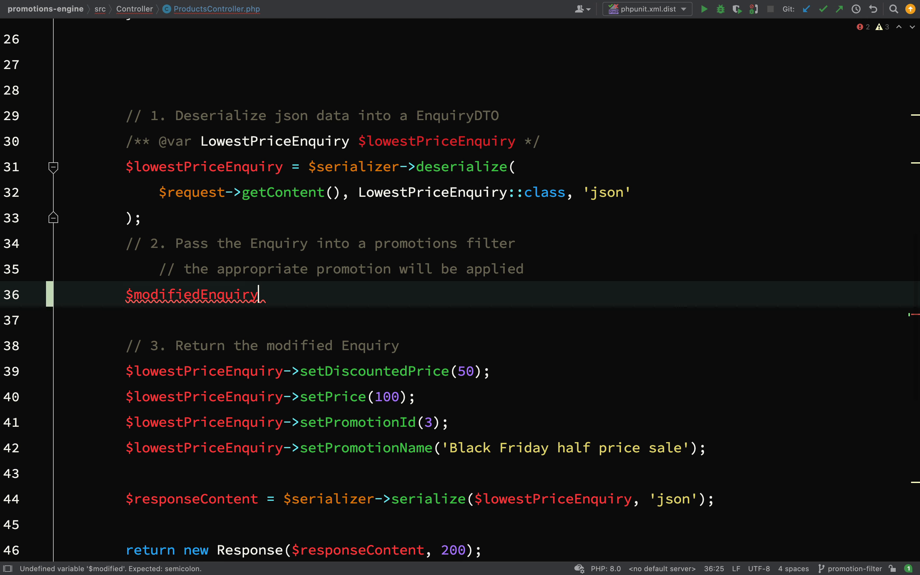
type("=")
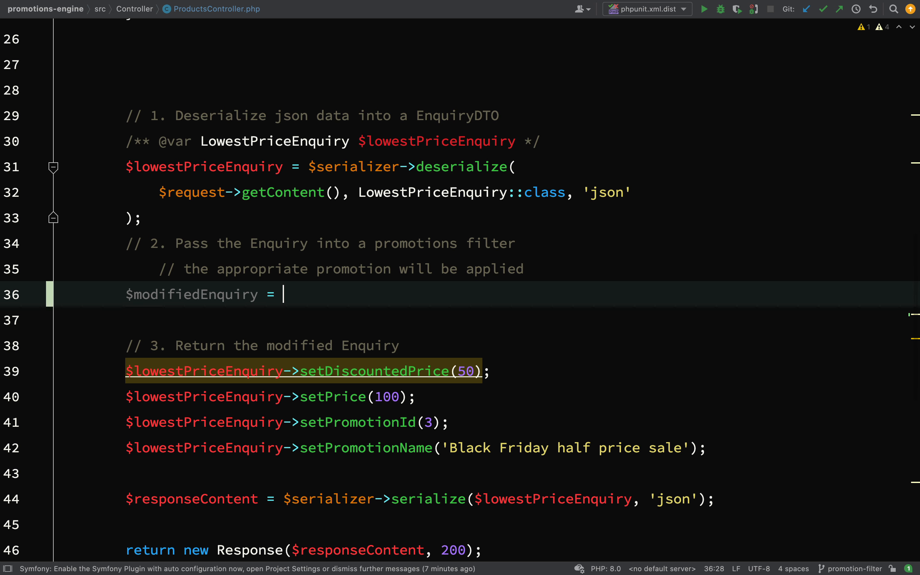
type("$promotions")
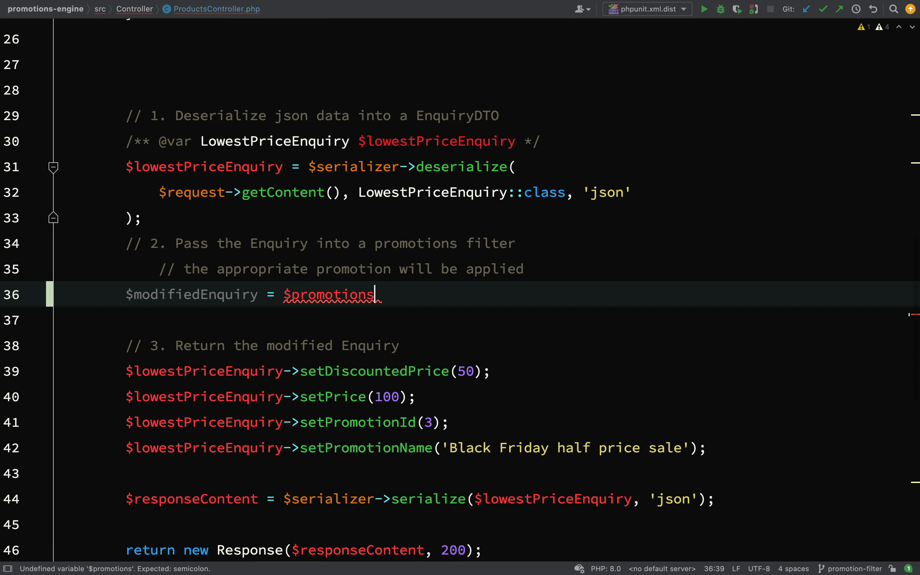
type("Filter")
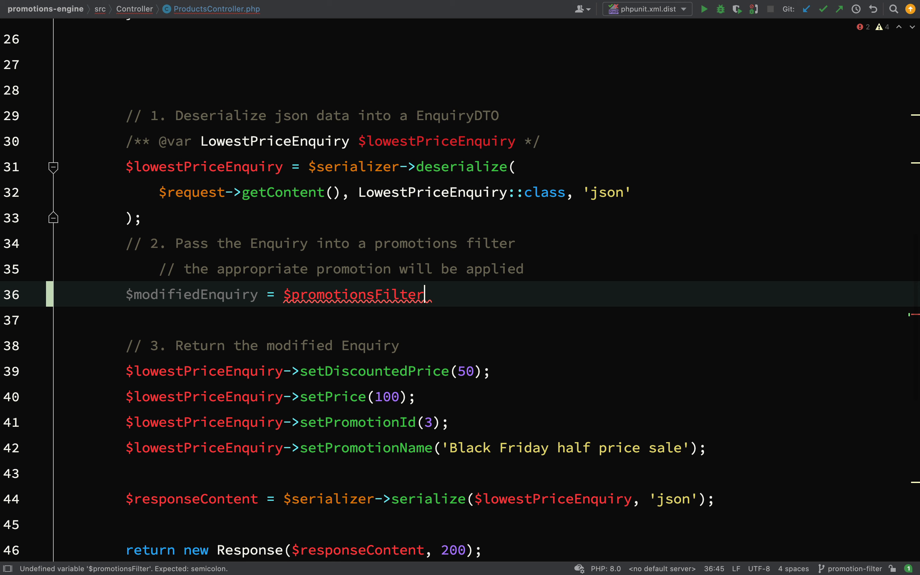
type("->apply")
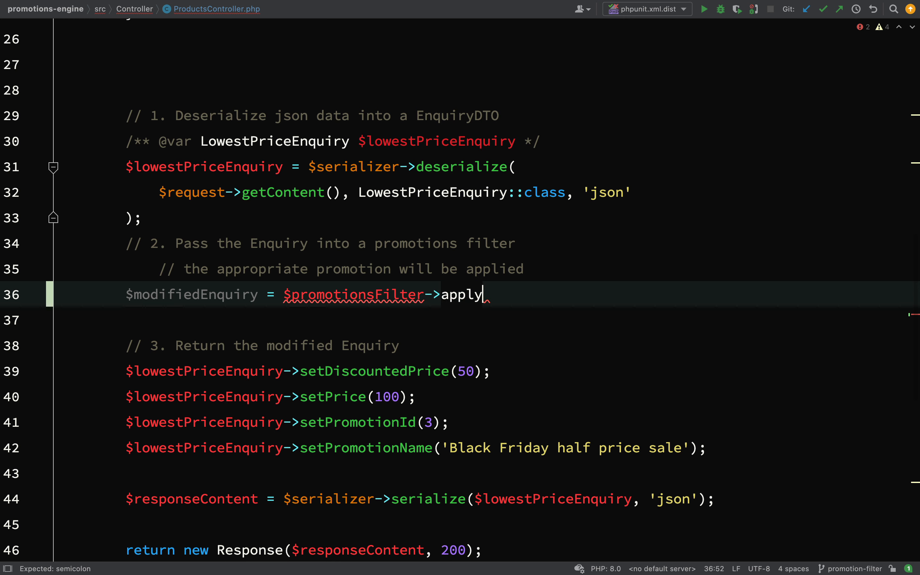
type("()")
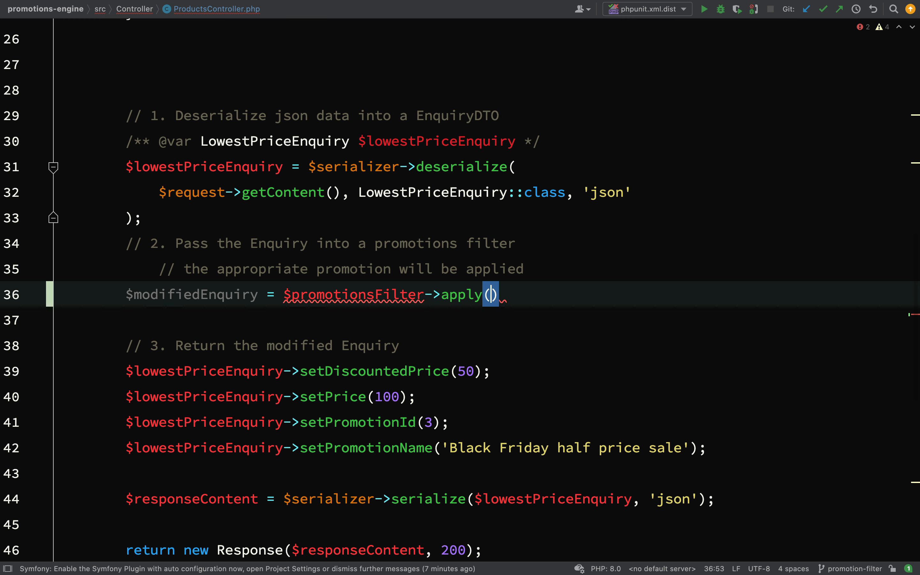
type("$lowestPriceEnquiry")
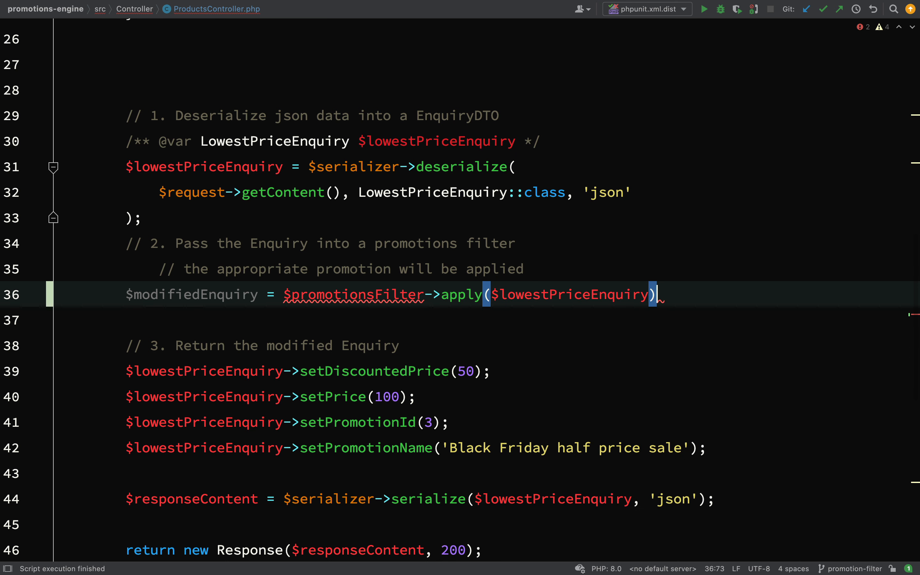
- Review the four hard-coded setter calls and select the apply method name
left_click(708, 448)
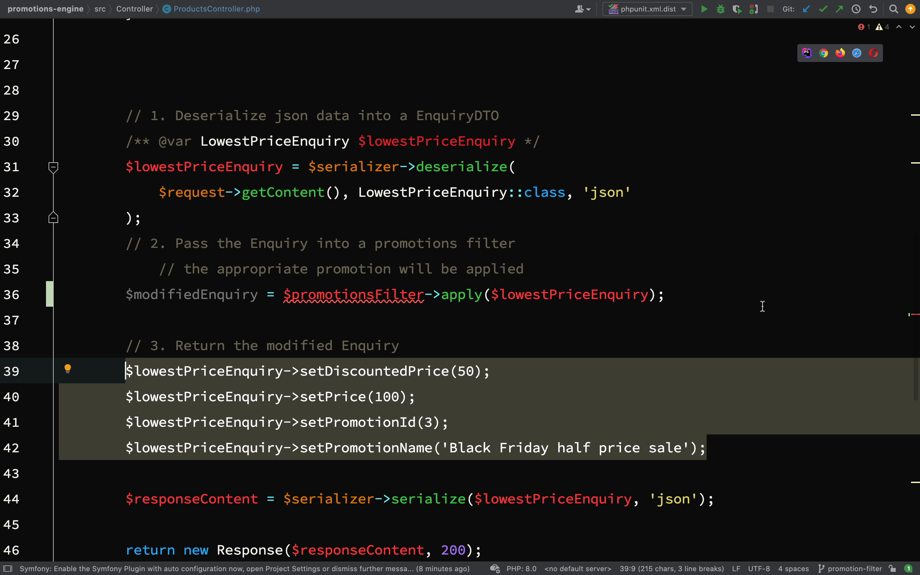
left_click(468, 294)
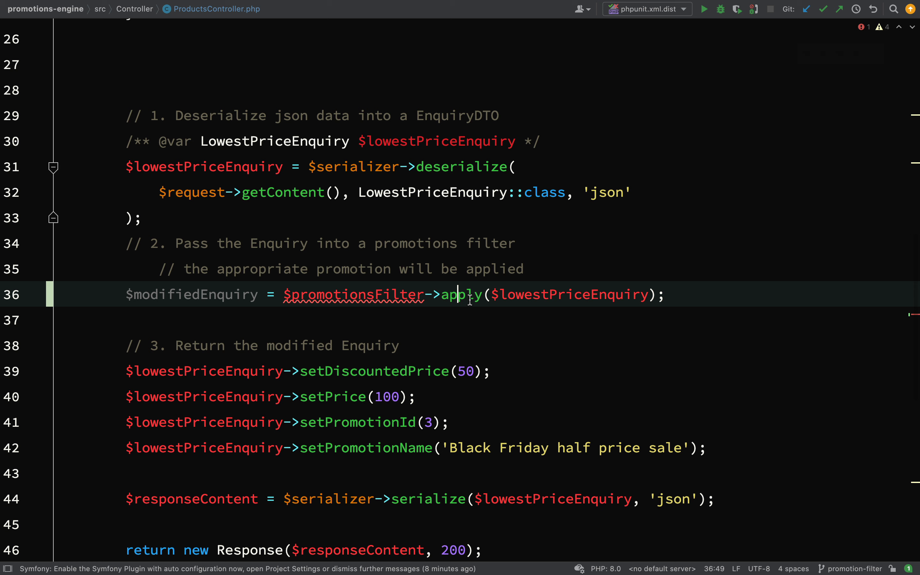
double_click(460, 295)
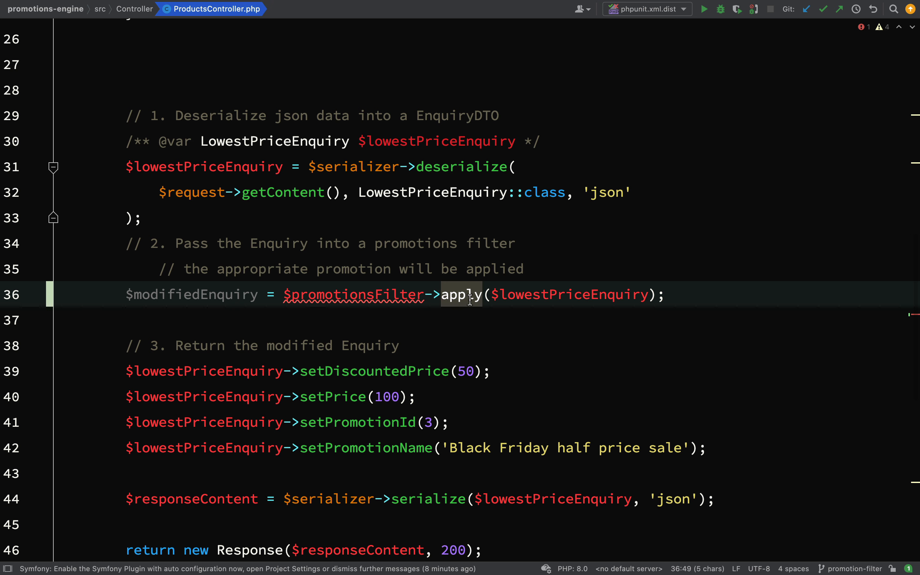
- Create a new PHP interface PromotionsFilterInterface in the src/Filter folder
left_click(100, 9)
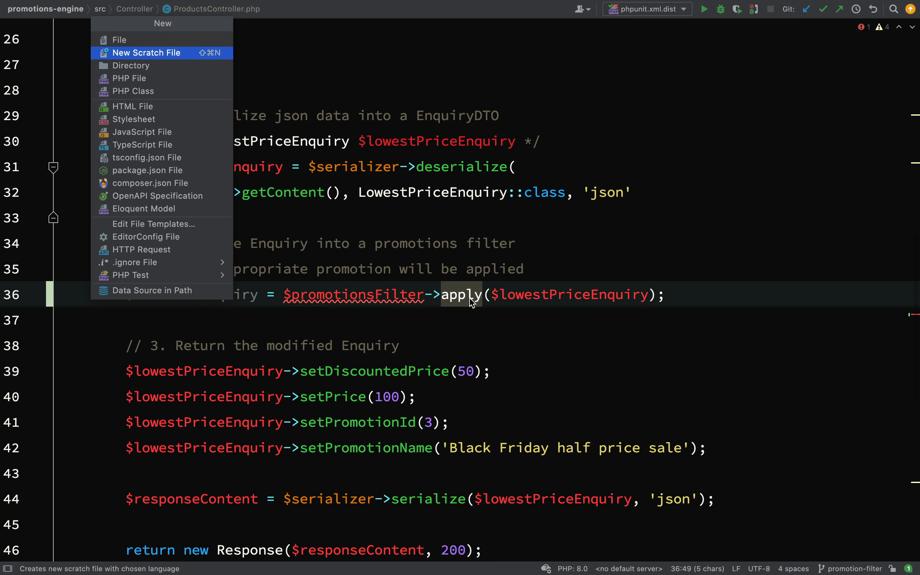
left_click(131, 65)
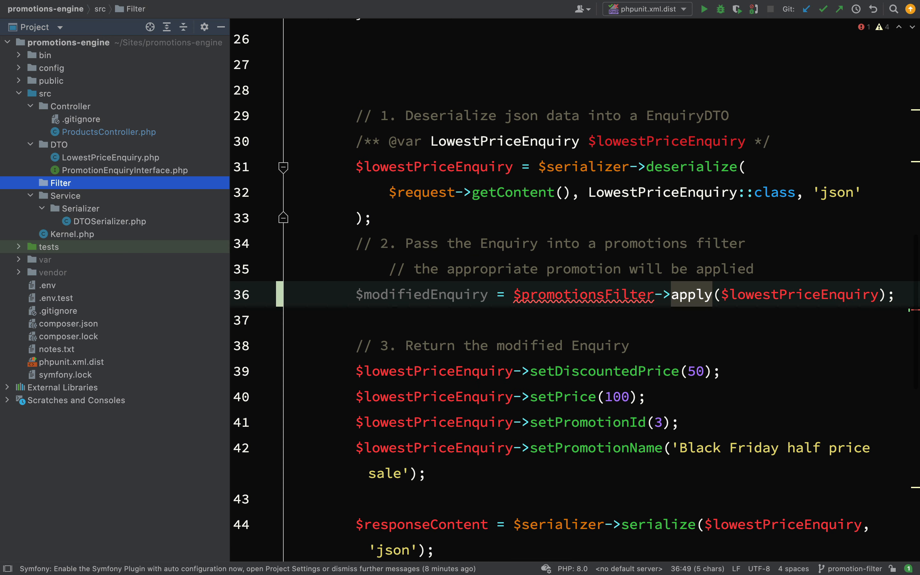
right_click(61, 183)
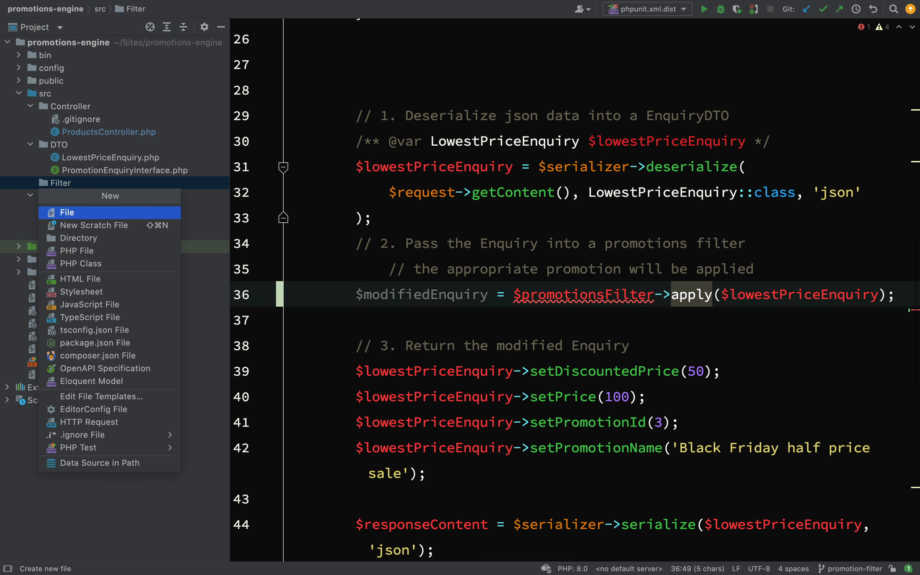
left_click(81, 262)
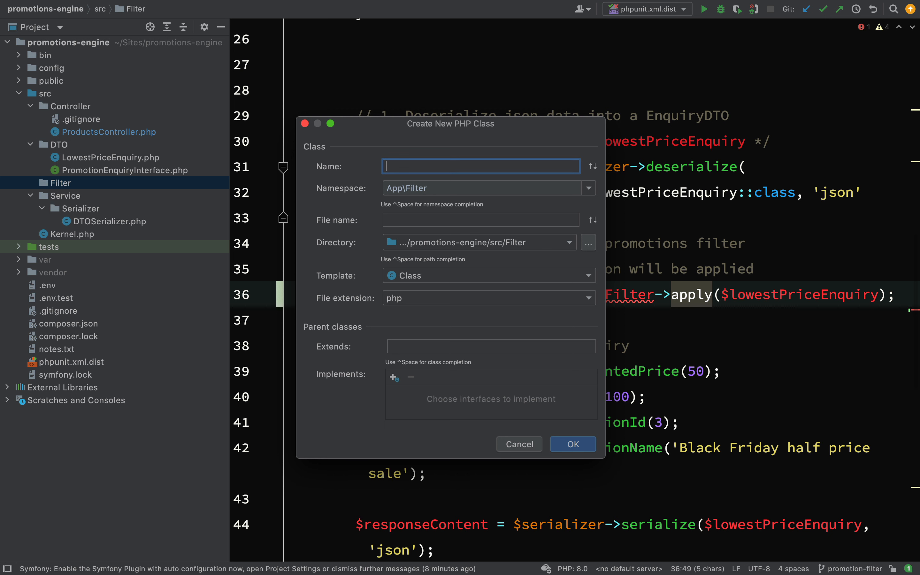
type("Promotions")
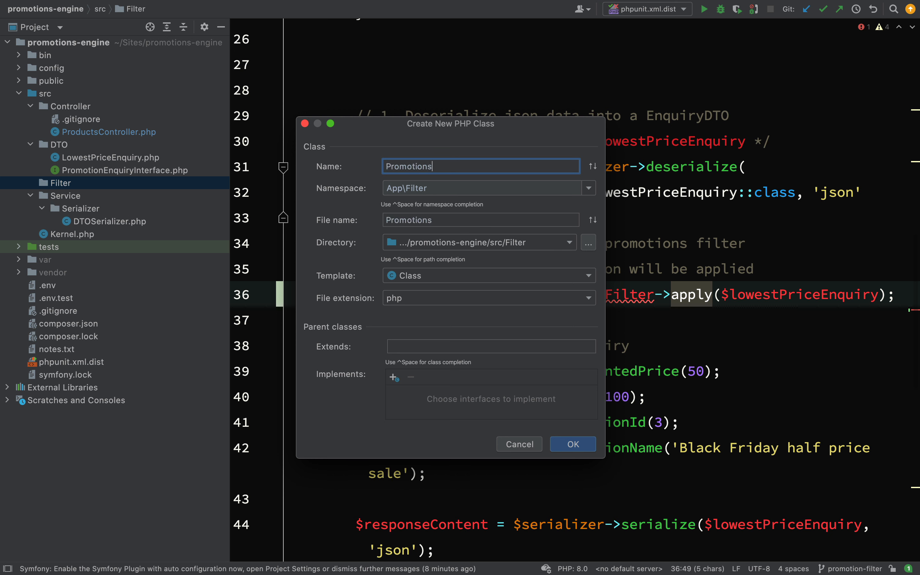
type("FilterIn")
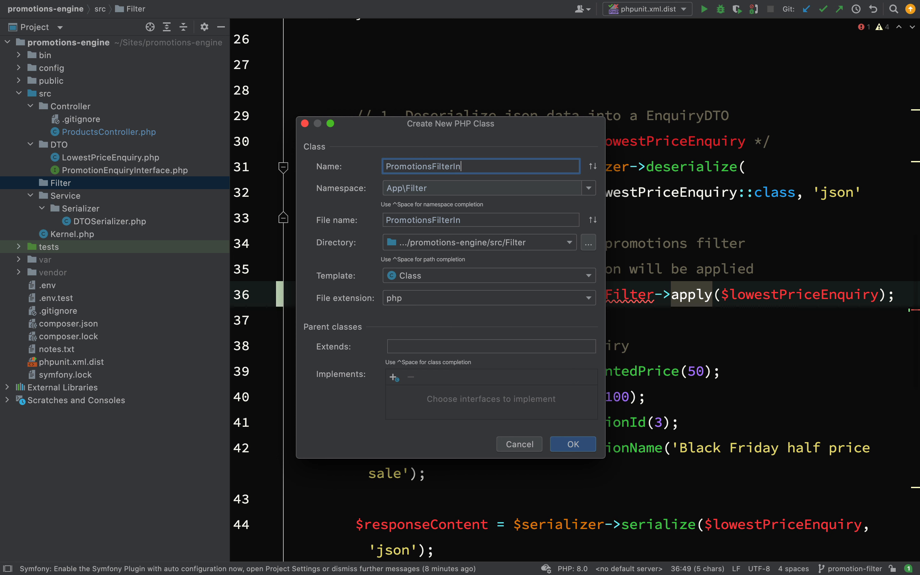
left_click(571, 444)
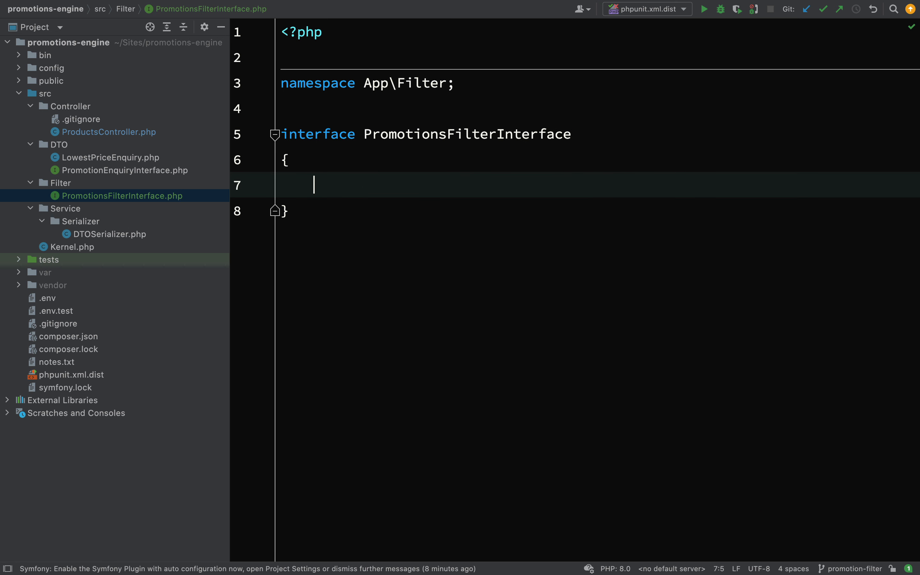
- Declare public function apply(PromotionEnquiryInterface $enquiry): PromotionEnquiryInterface; with the DTO import
type("public function ();")
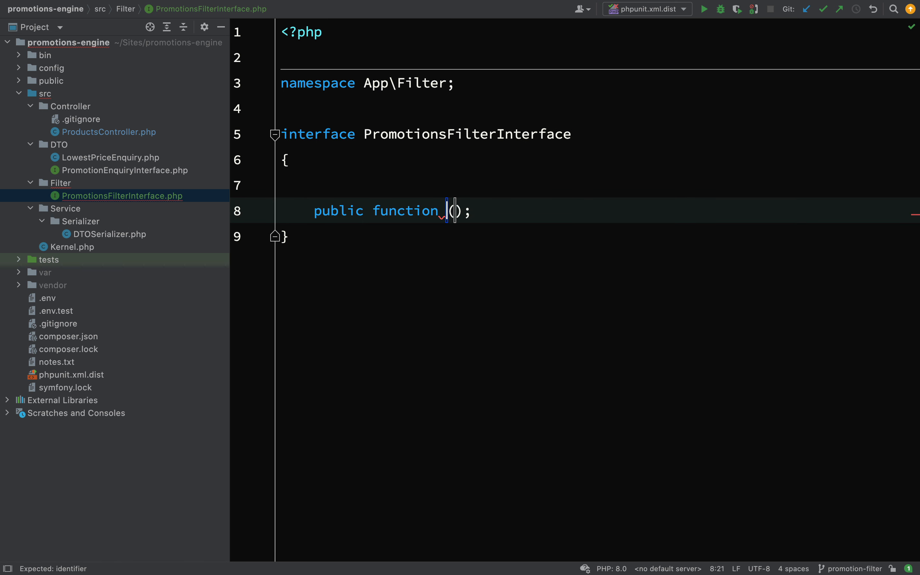
type("apply")
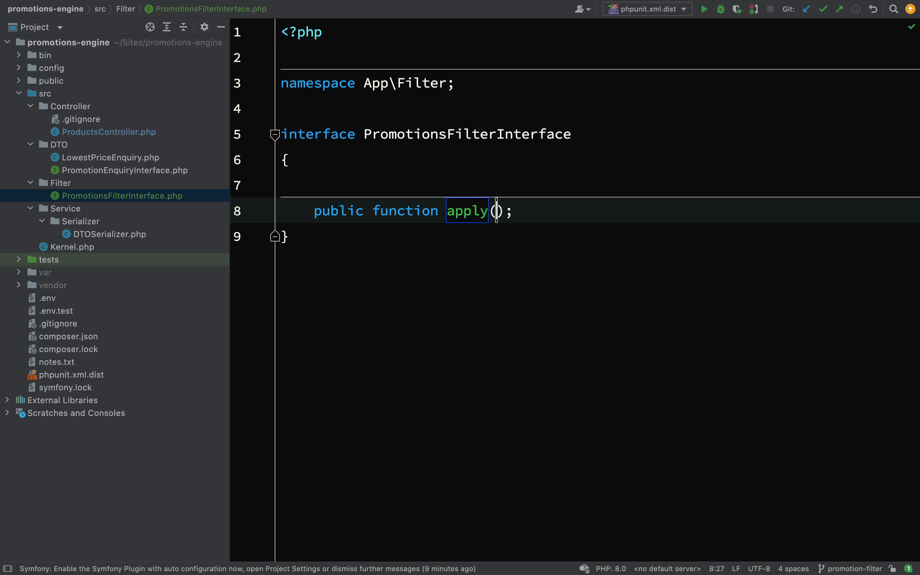
type("P")
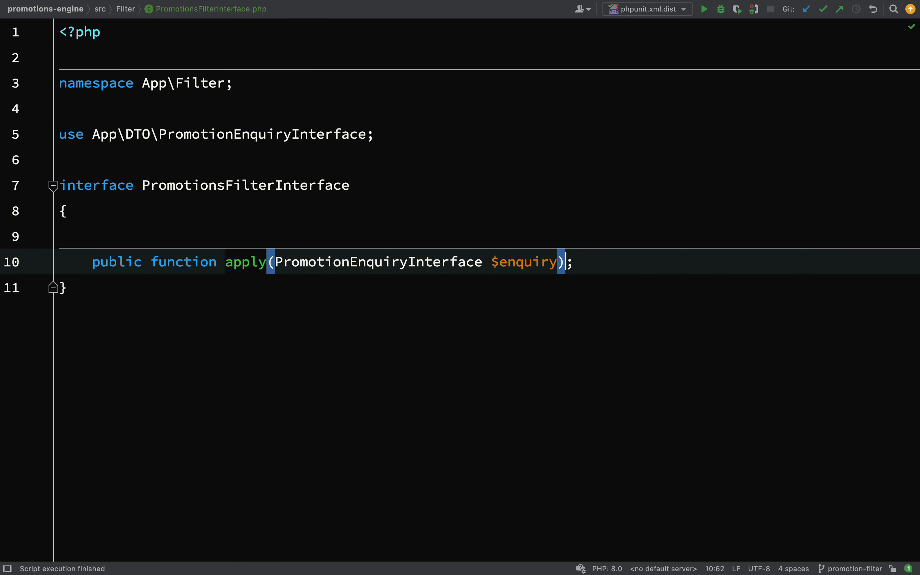
type(": PromotionEnquiryInterface")
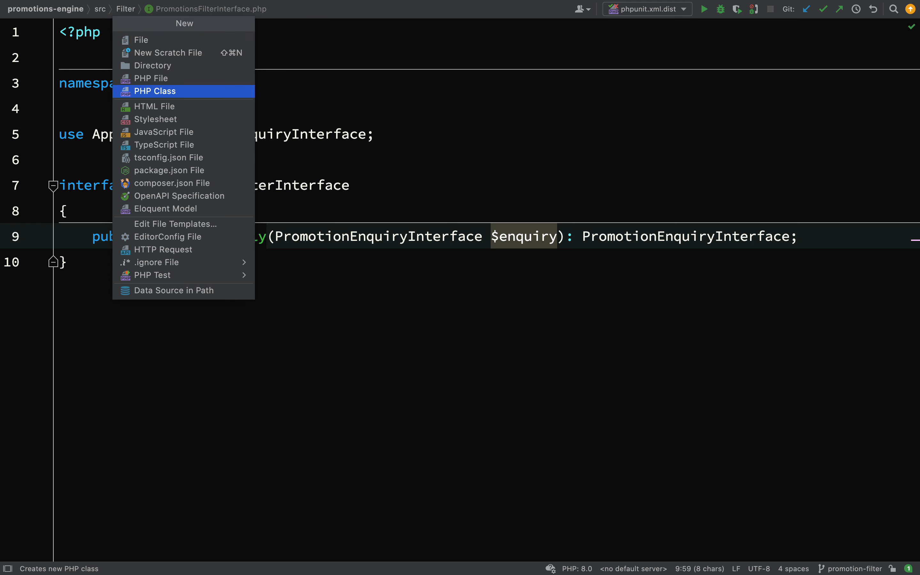
- Create the LowestPriceFilter class in src/Filter and add it to Git
left_click(155, 91)
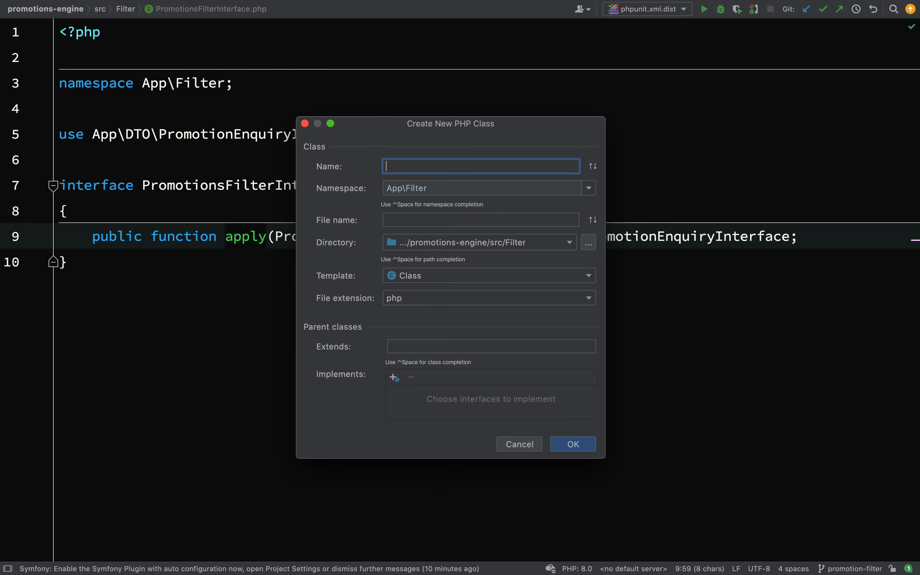
type("Lowest")
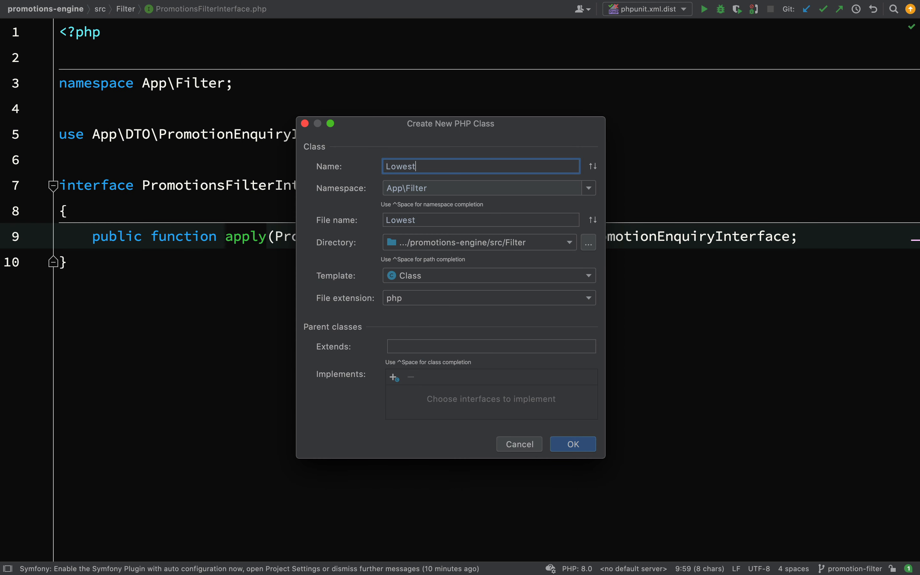
type("PriceFil")
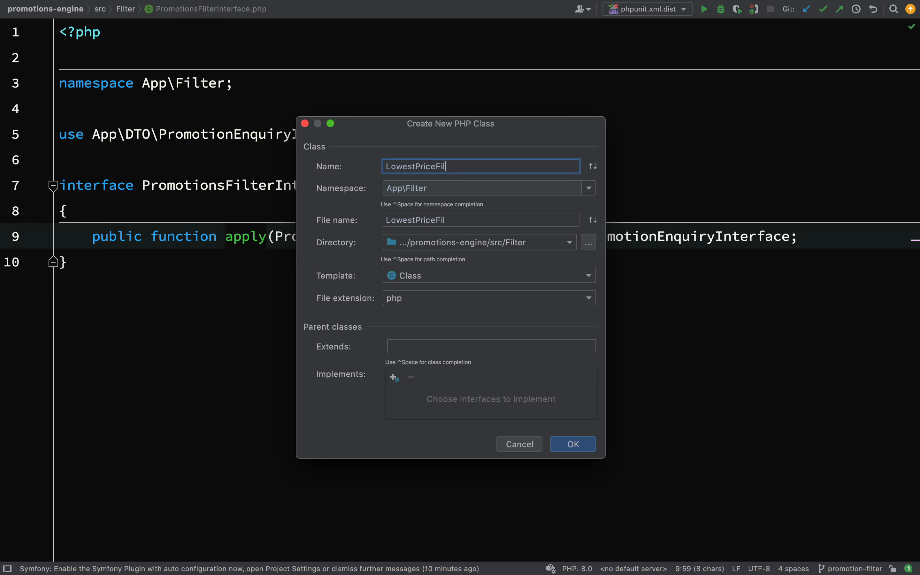
left_click(571, 443)
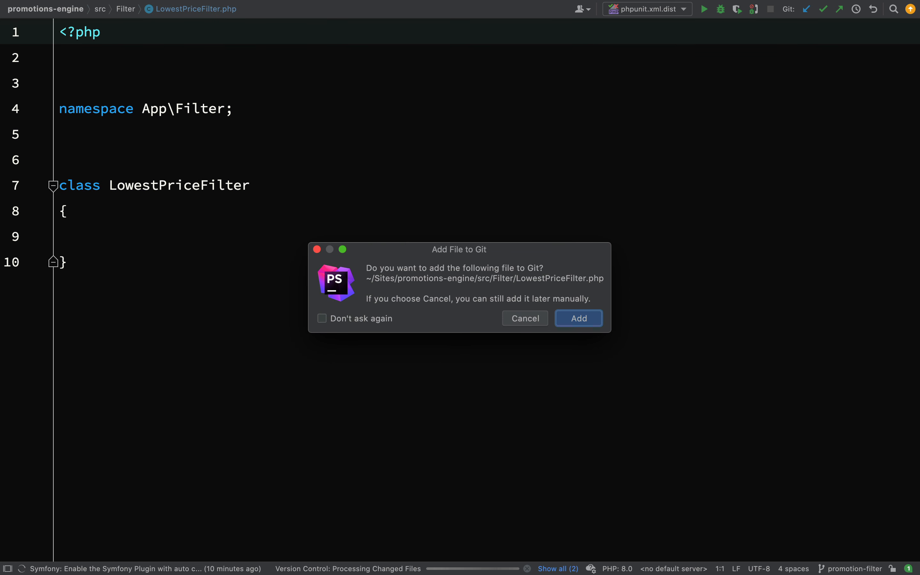
left_click(578, 319)
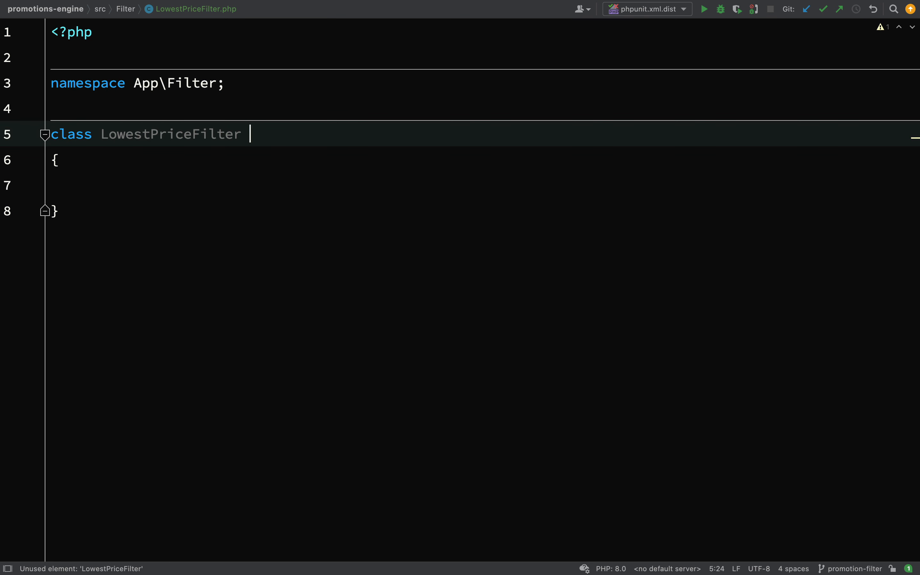
- Declare LowestPriceFilter implements PromotionsFilterInterface and generate the apply method stub
type("implements")
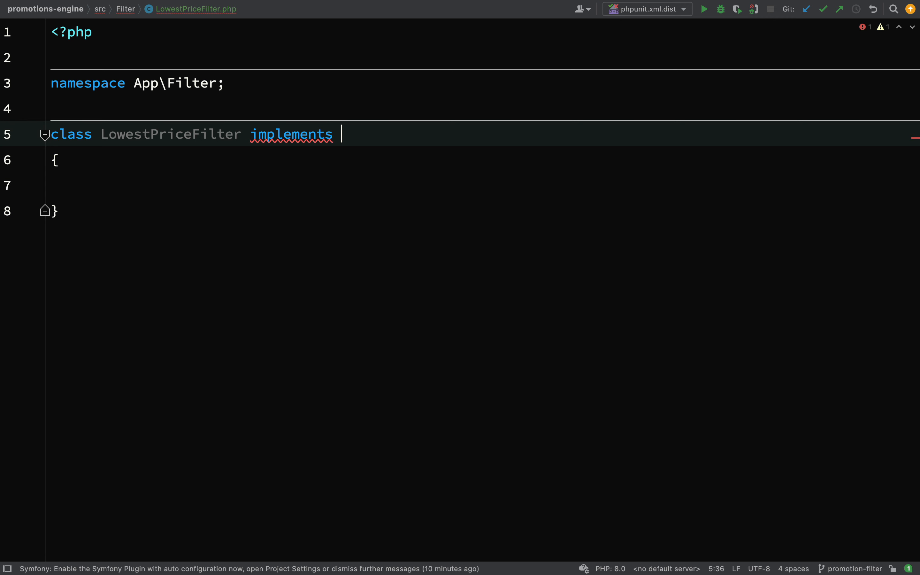
type("PromotionsFilterInterface")
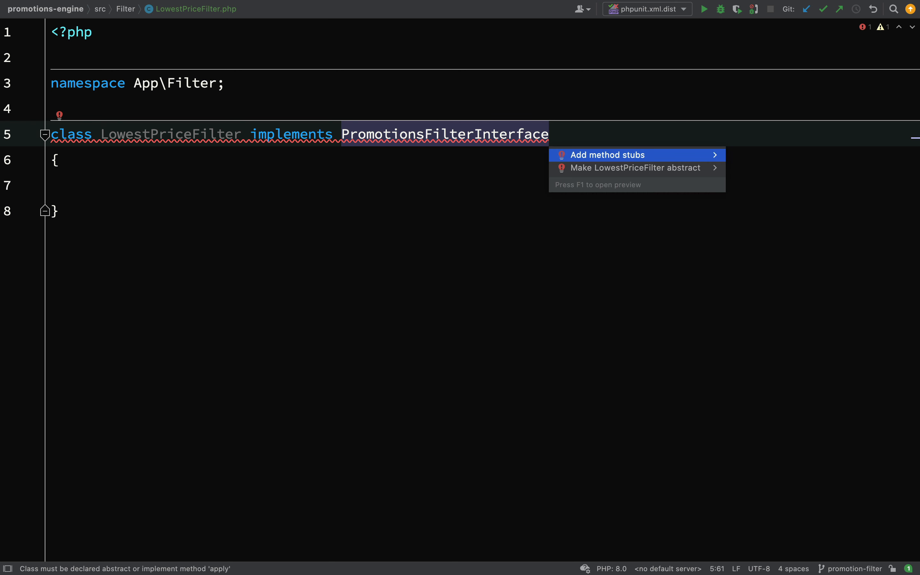
left_click(601, 154)
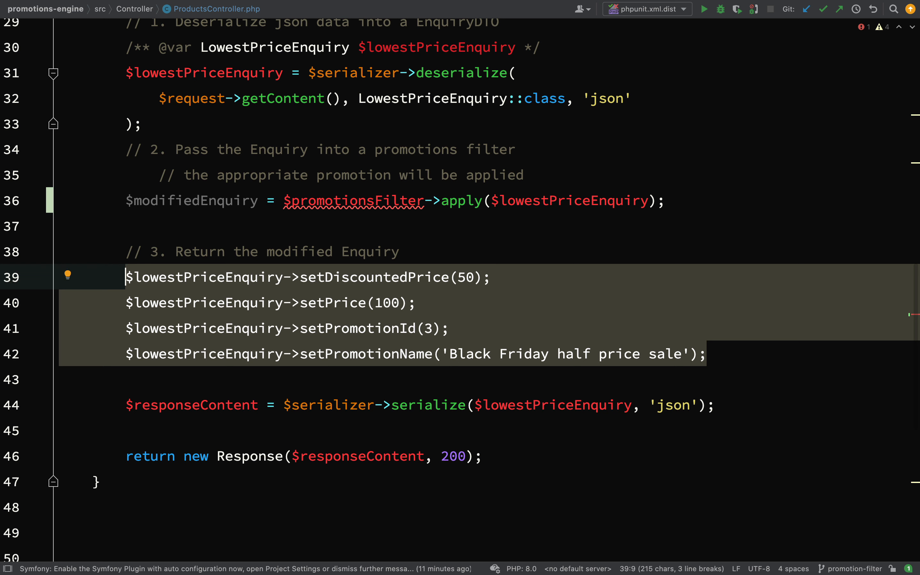
- Move the hard-coded discount setters into apply(), acting on $enquiry and returning it
key("Delete")
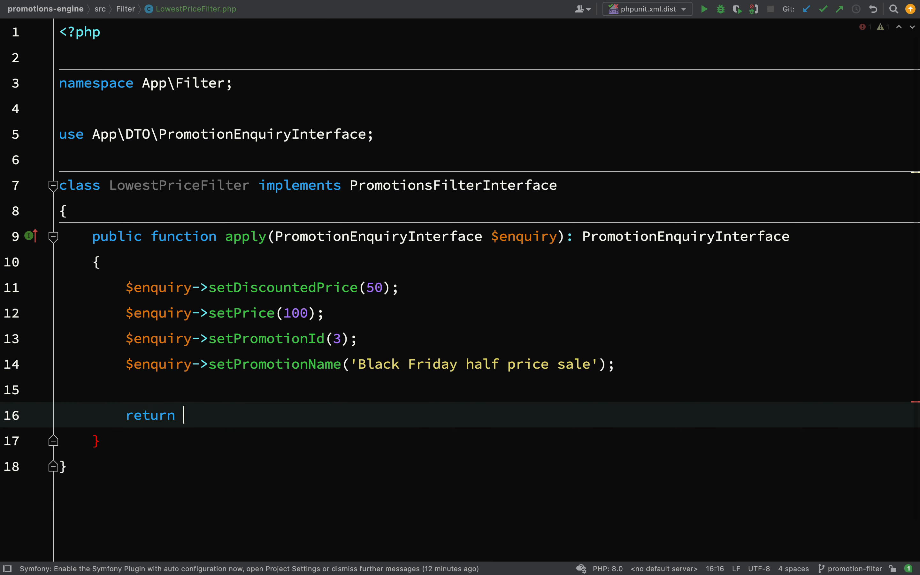
type("$enquiry;")
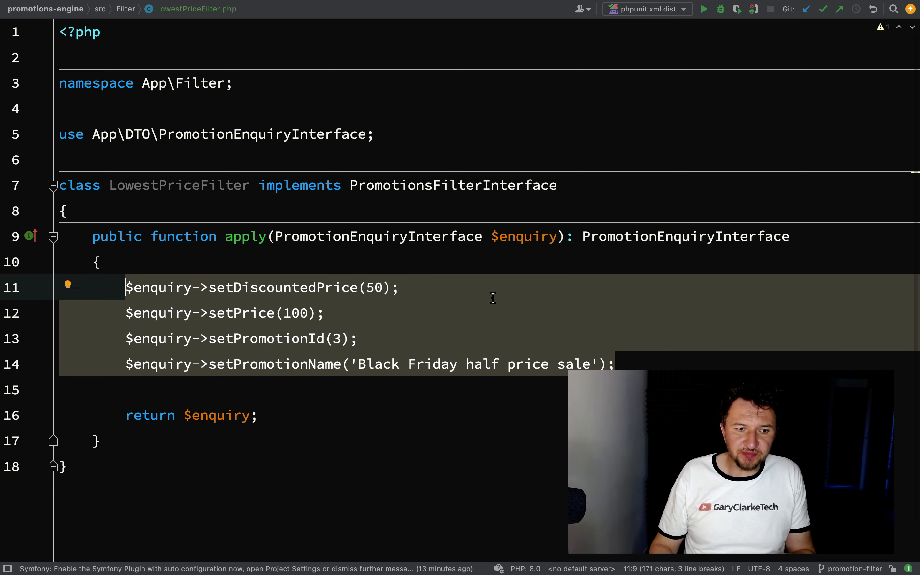
mouse_move(255, 299)
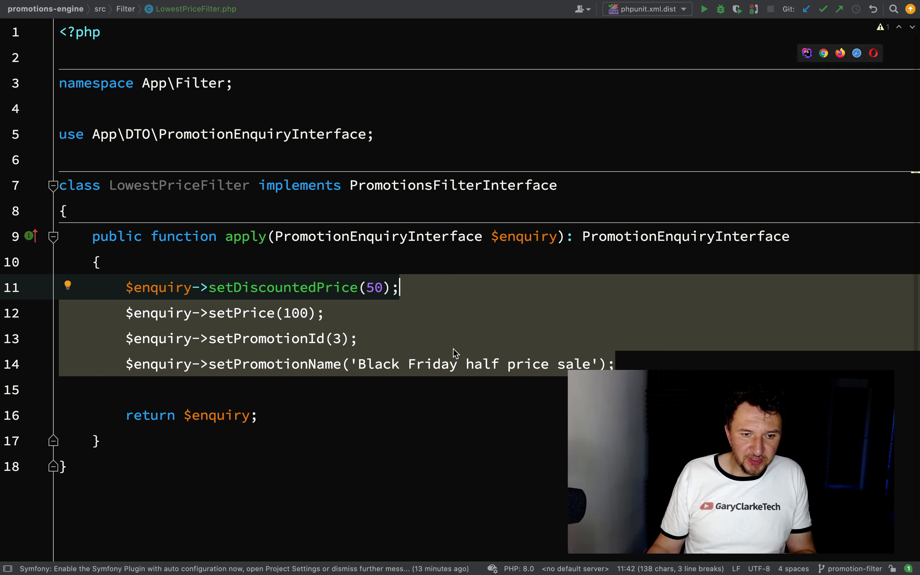
- Review LowestPriceFilter, then return to ProductsController now free of the setter calls
double_click(282, 287)
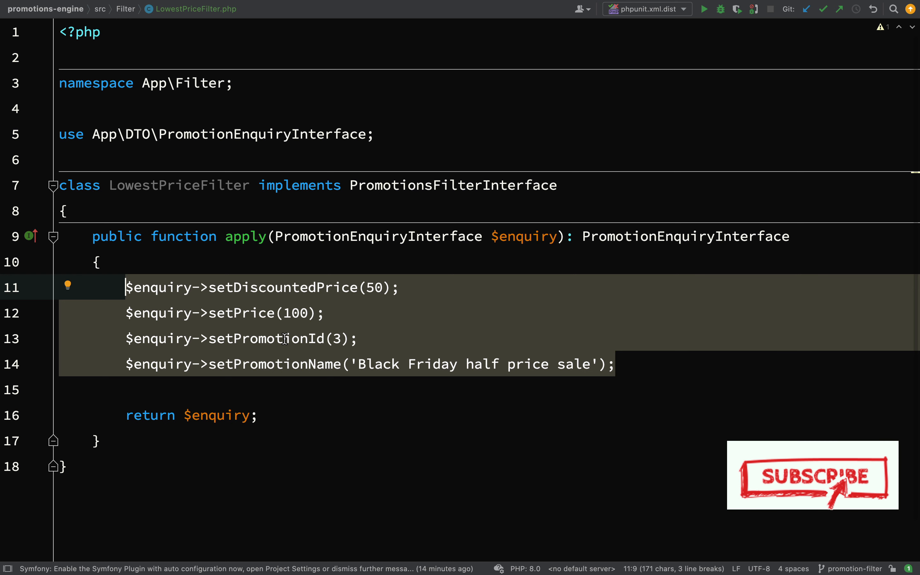
left_click(211, 9)
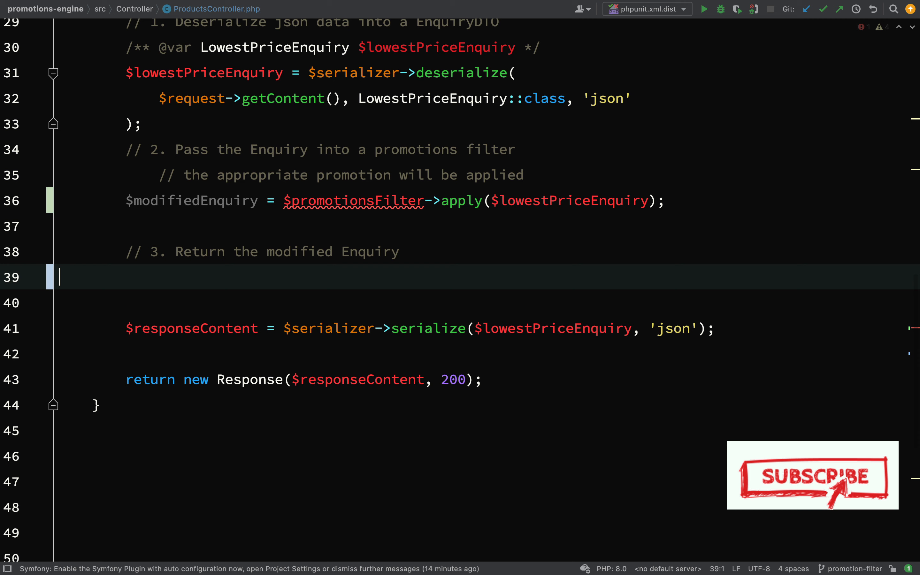
- Put each lowestPrice parameter on its own line and add PromotionsFilterInterface $promotionsFilter
scroll("up", 3)
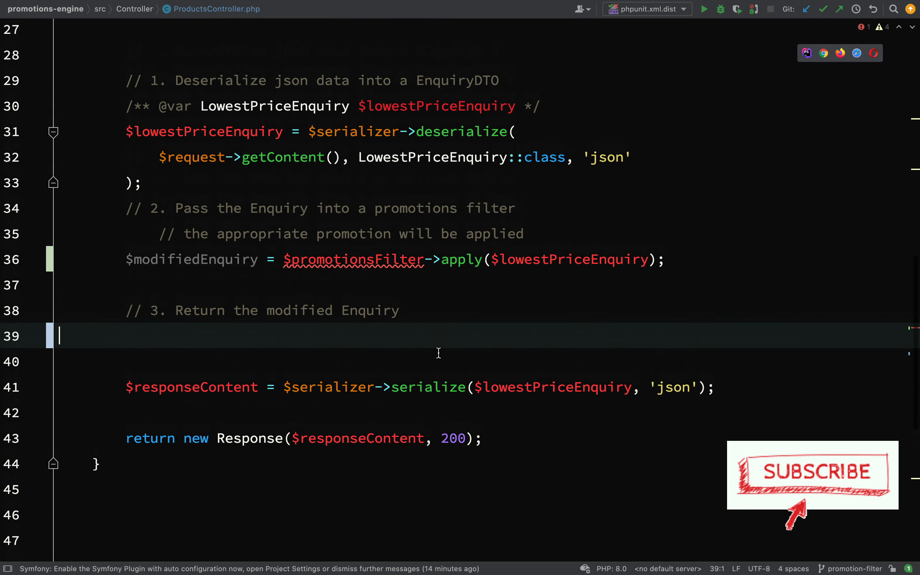
scroll("up", 3)
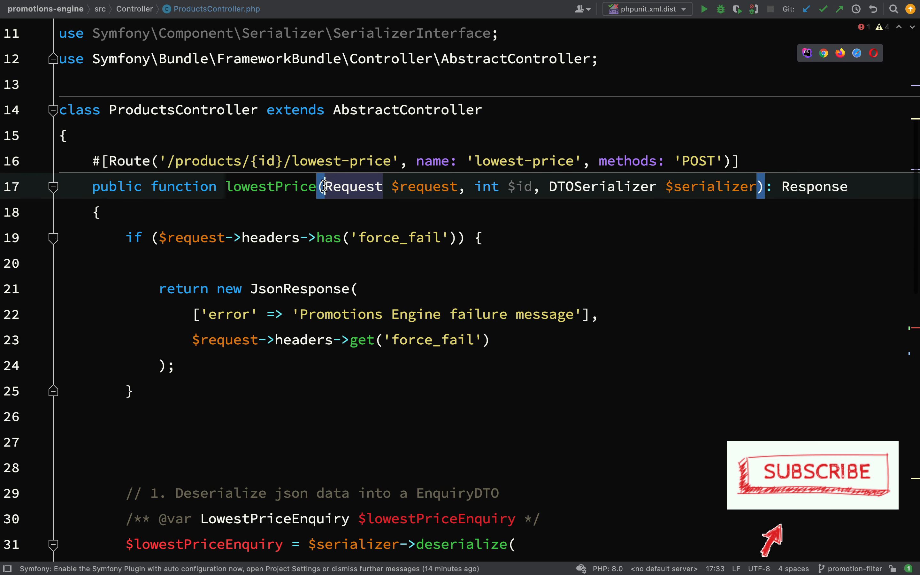
key("Enter")
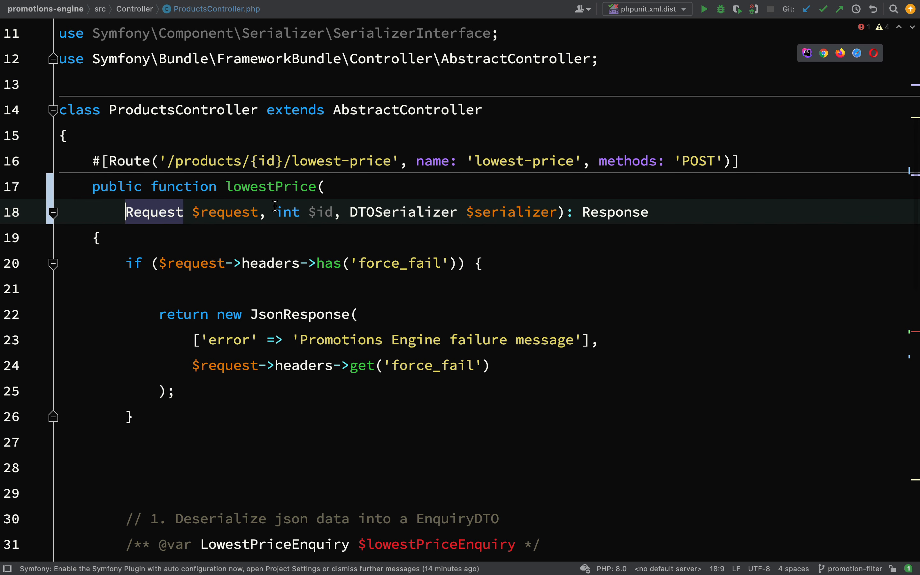
key("Enter")
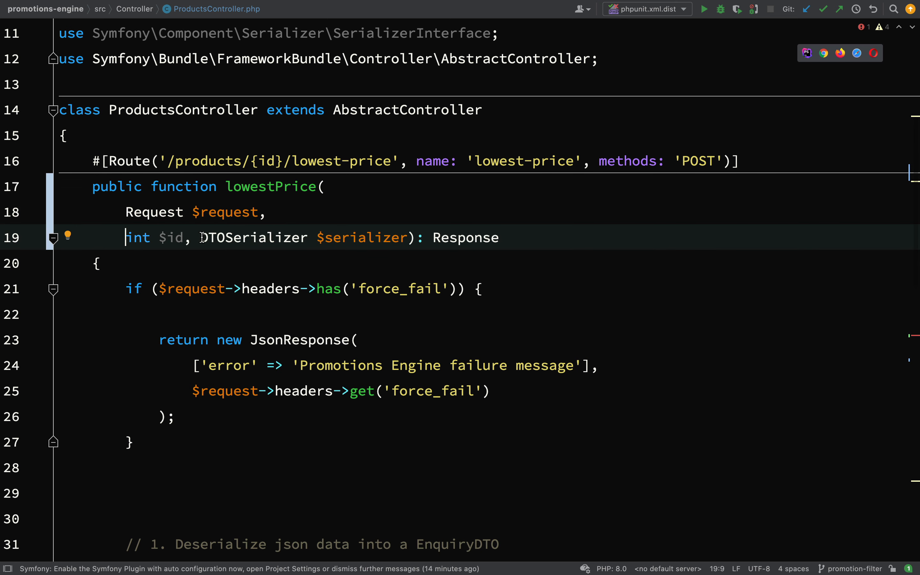
key("Enter")
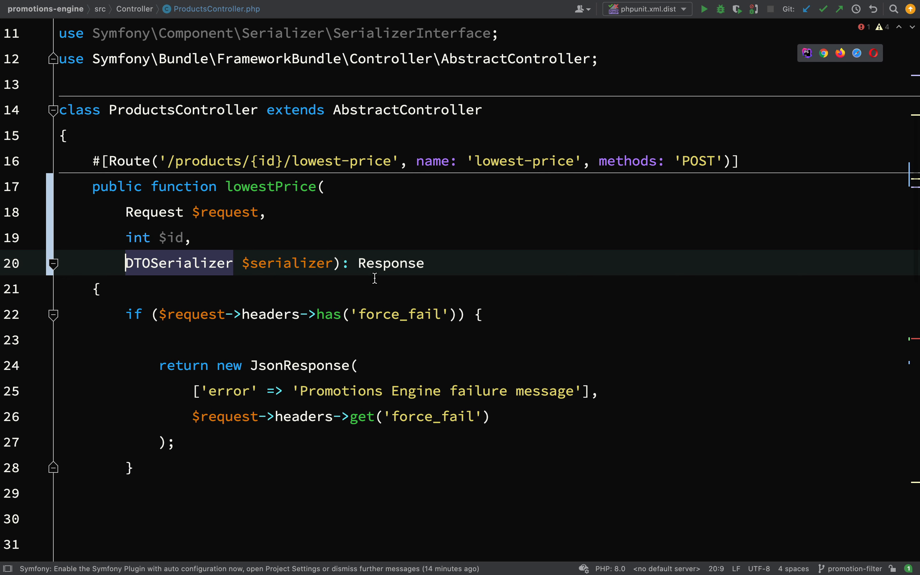
key("Enter")
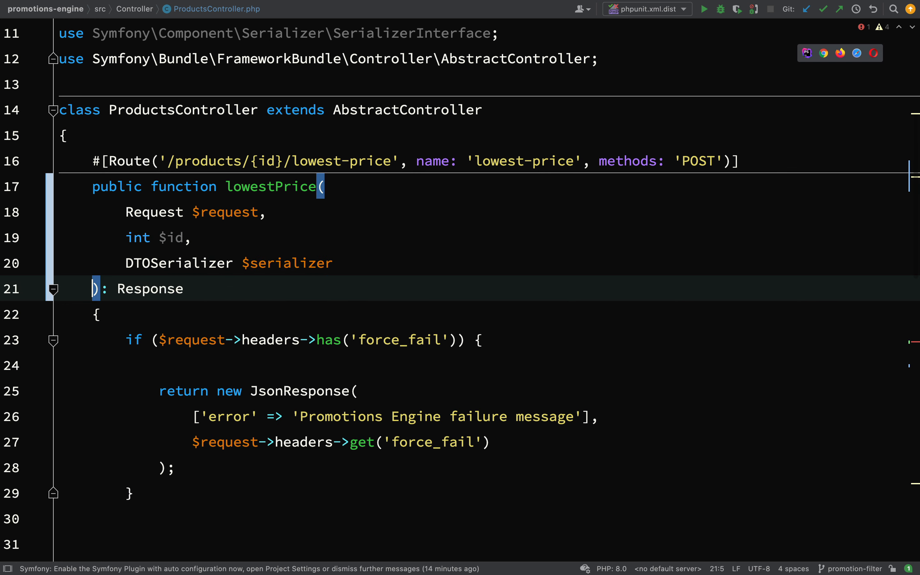
type("PromotionsFilterInterface $filter")
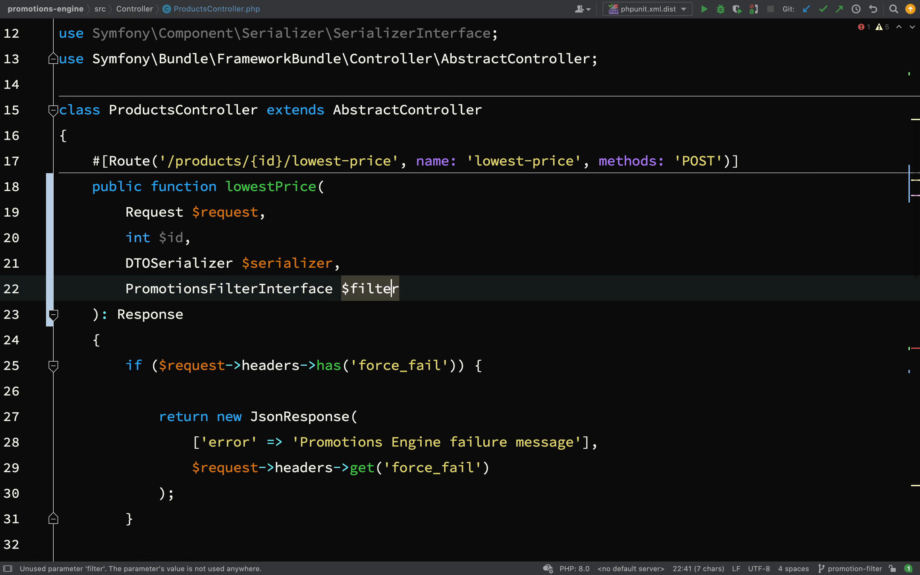
scroll("down", 3)
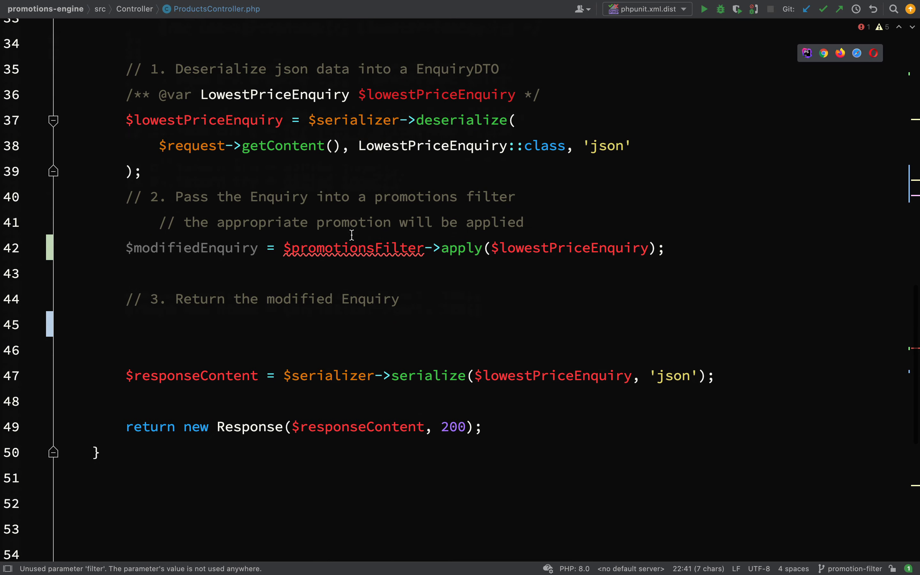
type("$")
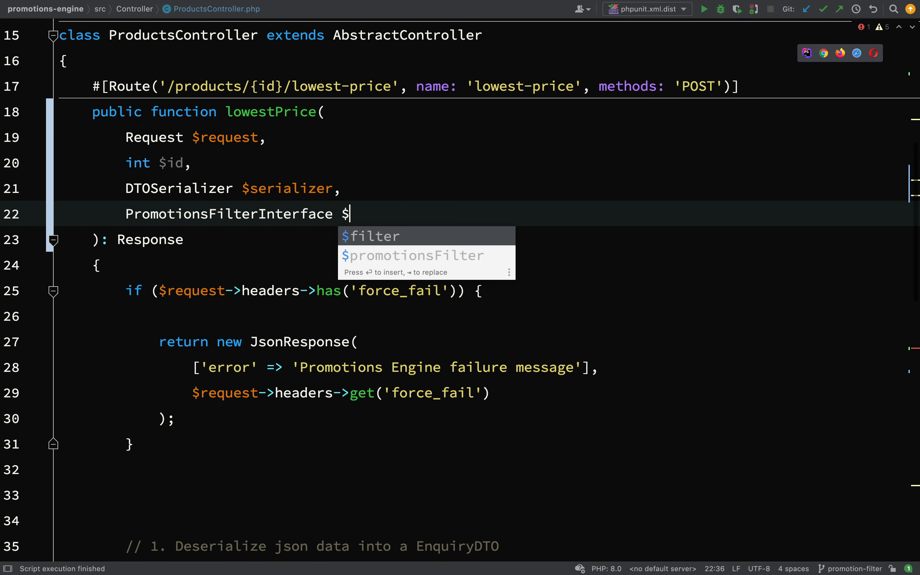
- Pass $modifiedEnquiry to serialize() instead of the original enquiry
scroll("down", 3)
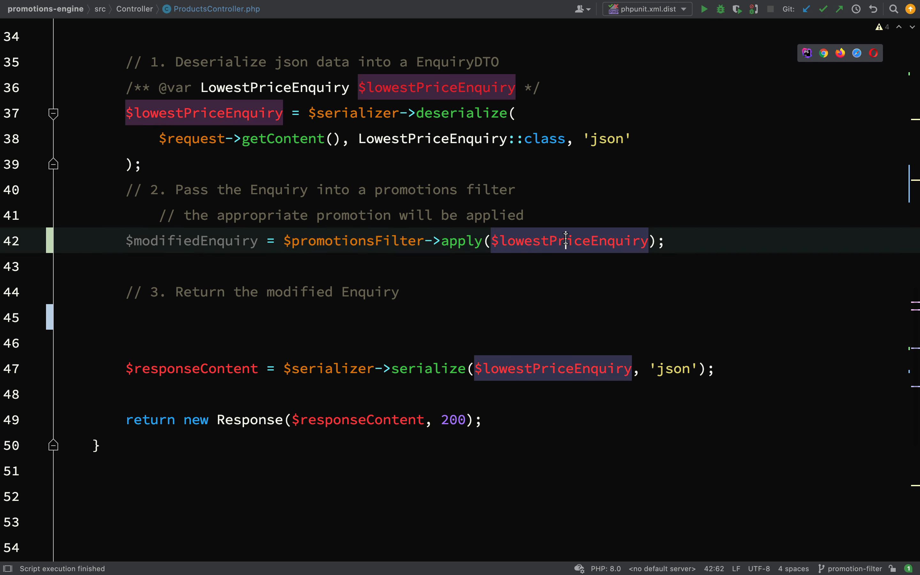
left_click(554, 369)
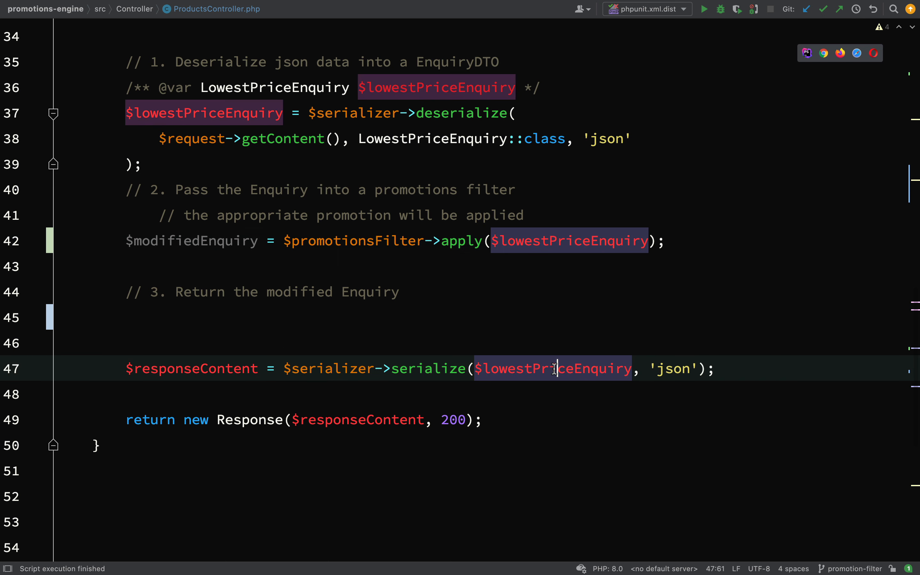
type("$modified")
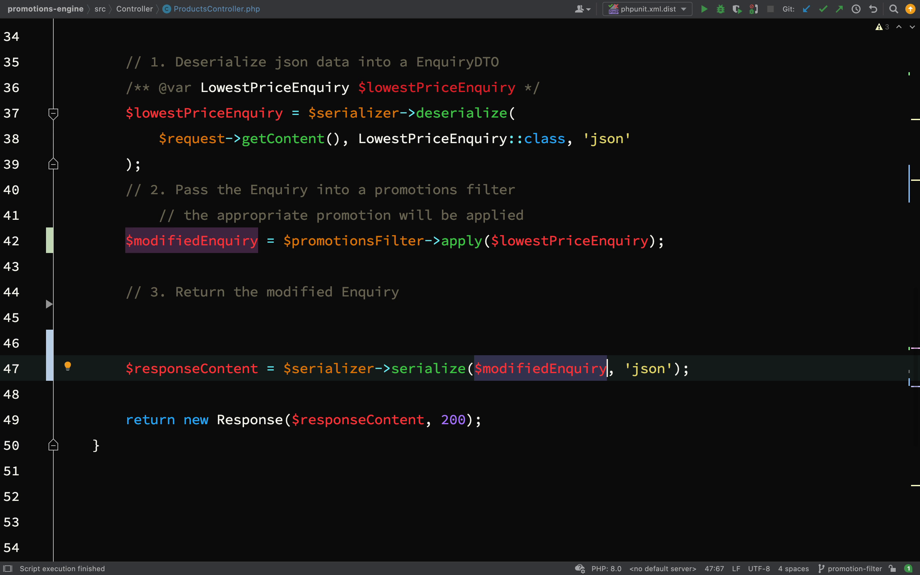
scroll("up", 3)
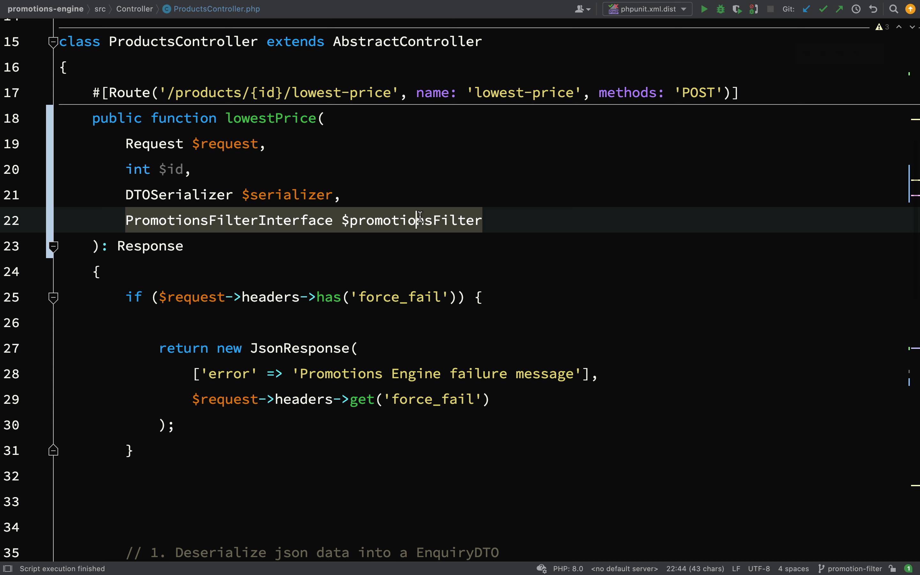
scroll("down", 3)
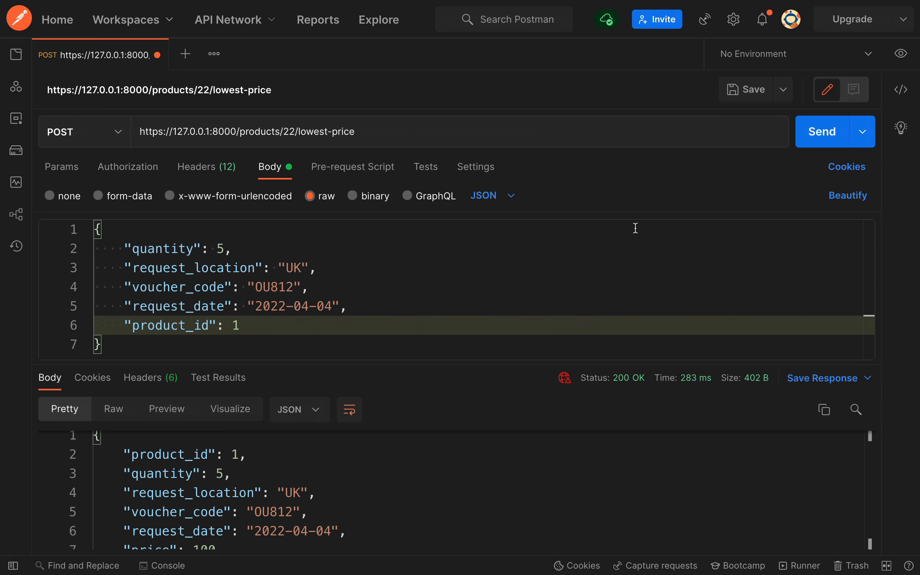
- Resend the lowest-price request and view the JSON response showing discounted_price 50
left_click(822, 132)
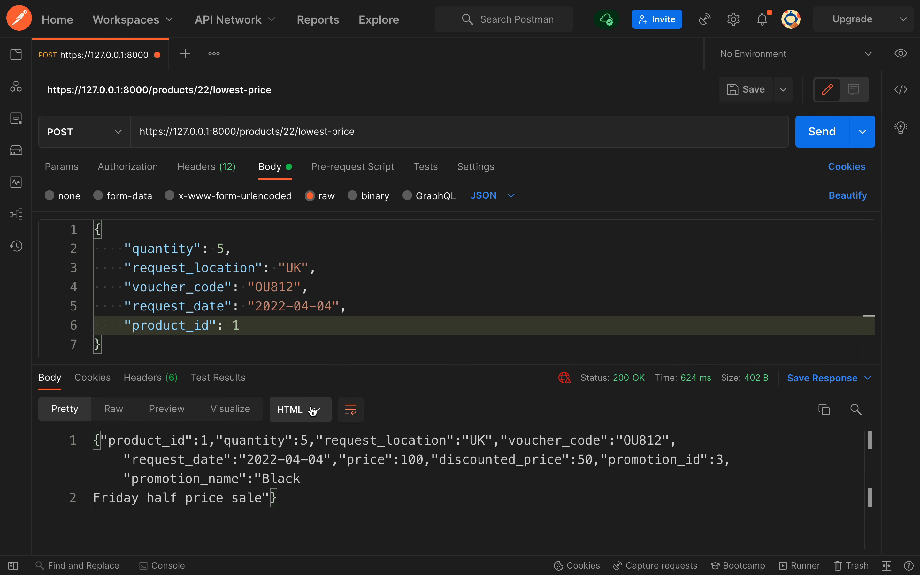
left_click(299, 409)
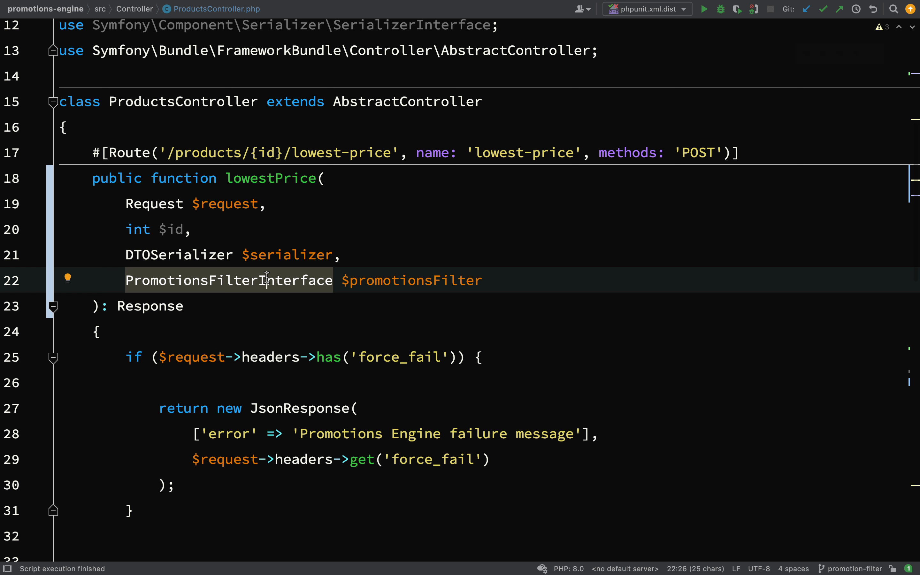
- Delete the numbered step comments, leaving deserialize, apply, serialize and return lines
scroll("down", 3)
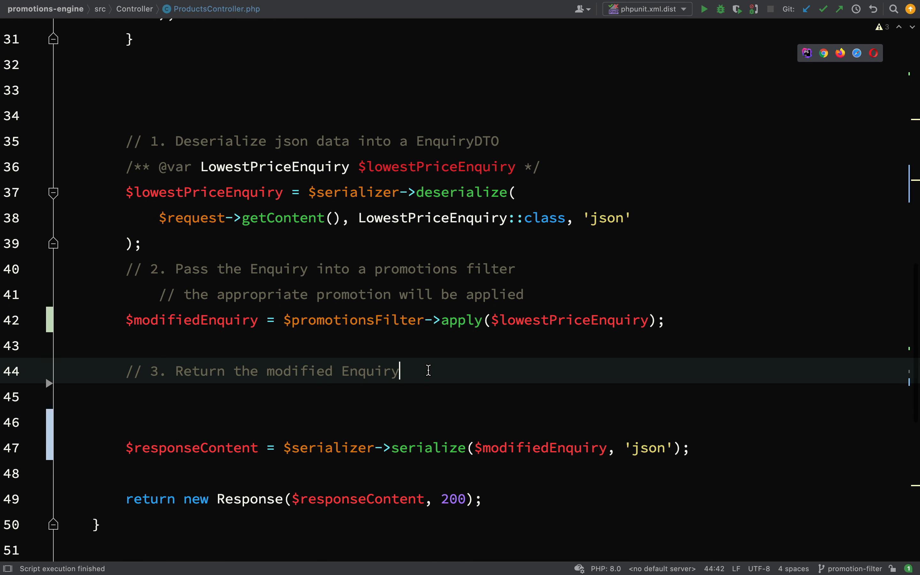
key("Backspace")
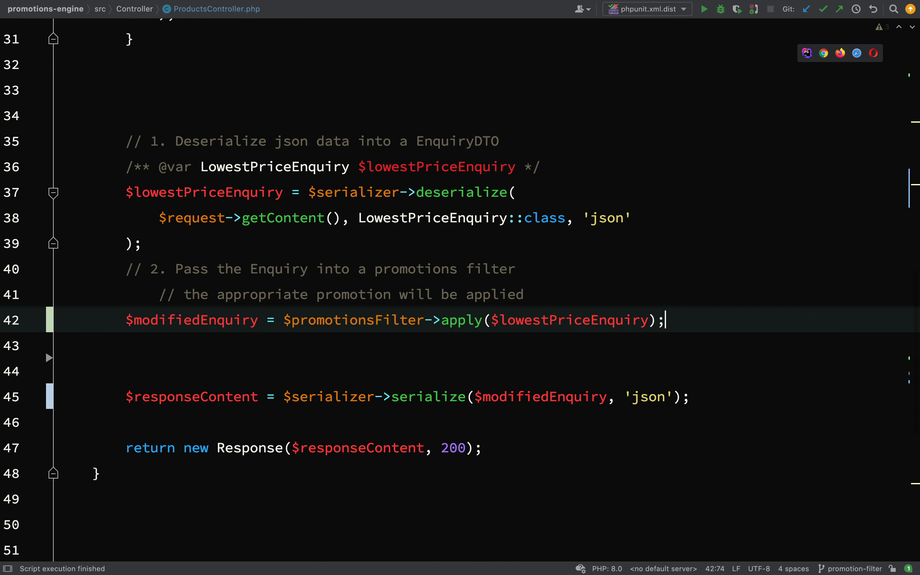
left_click(522, 294)
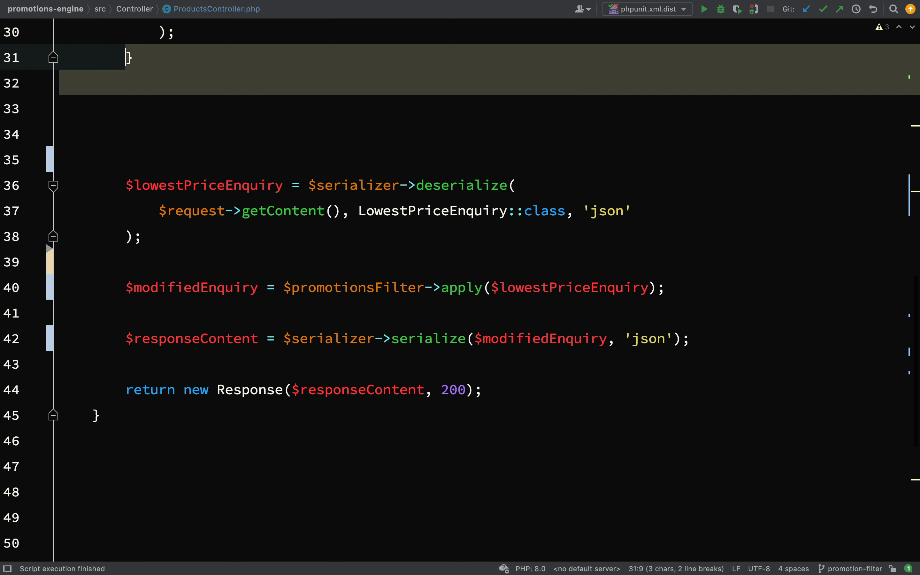
scroll("up", 3)
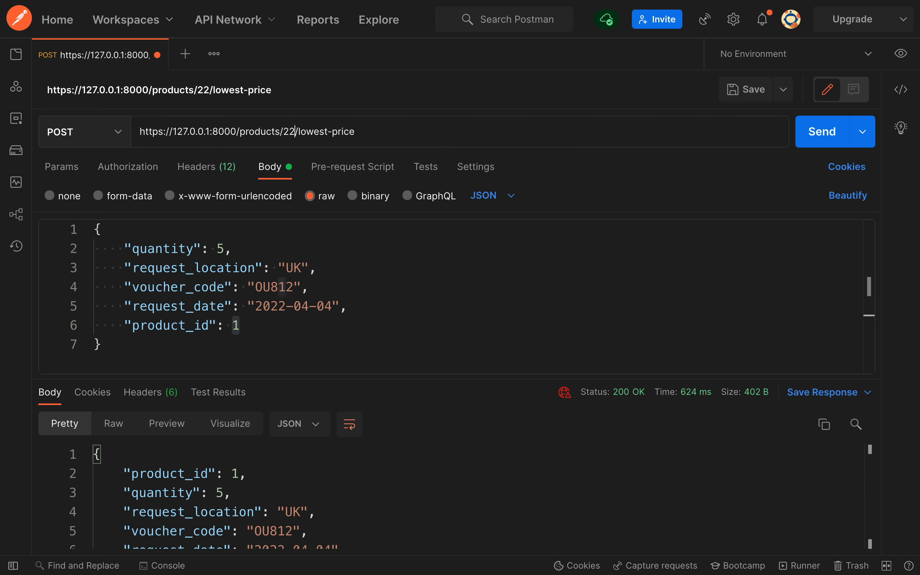
- Add a pre-request script snippet that sets the environment variable product_id to 1
double_click(287, 131)
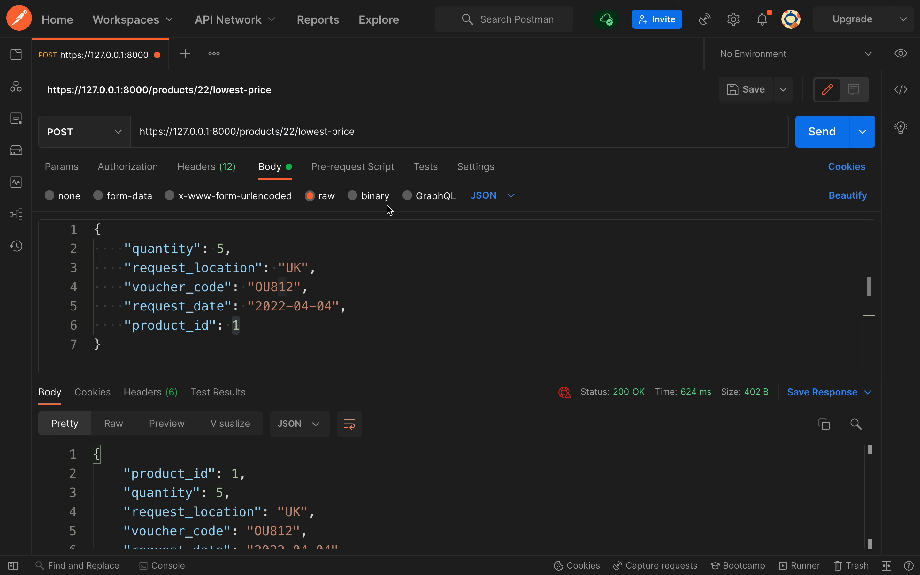
mouse_move(375, 189)
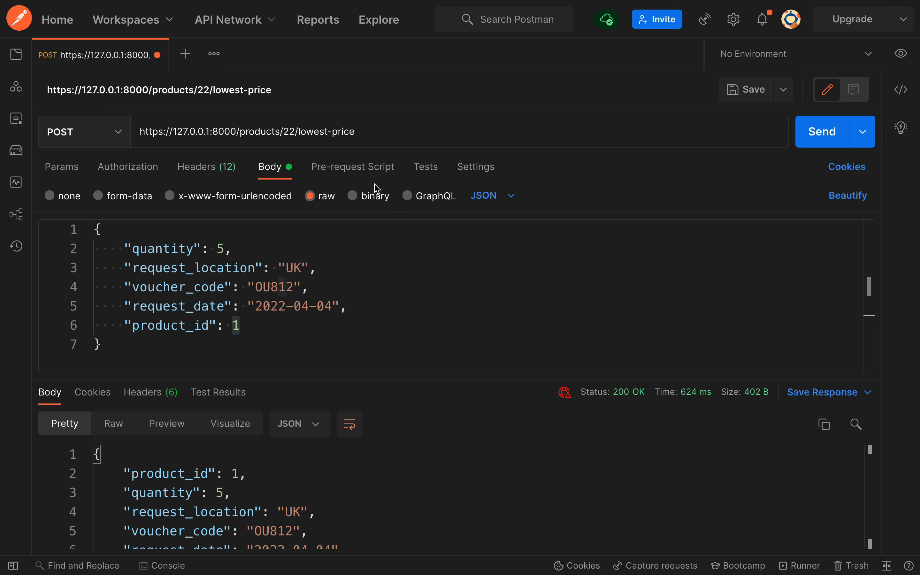
mouse_move(366, 172)
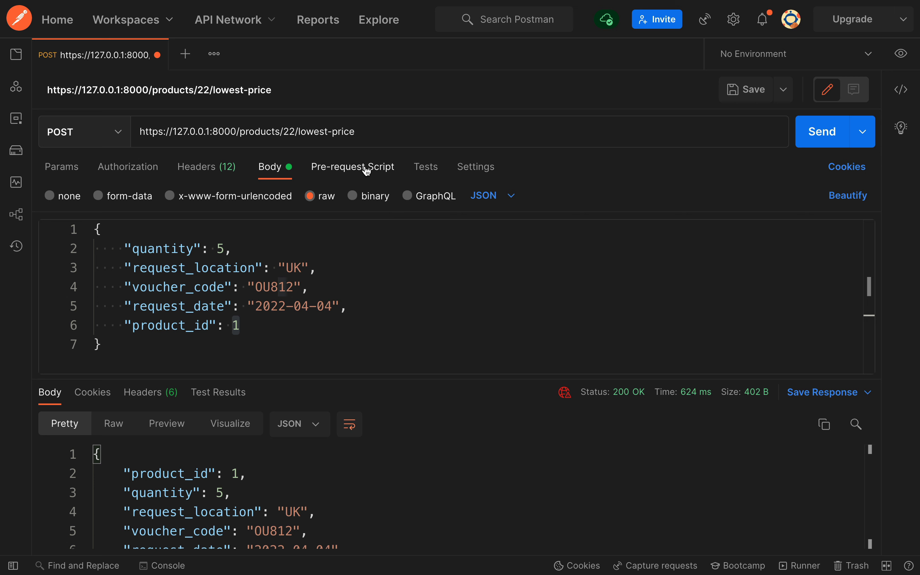
left_click(353, 167)
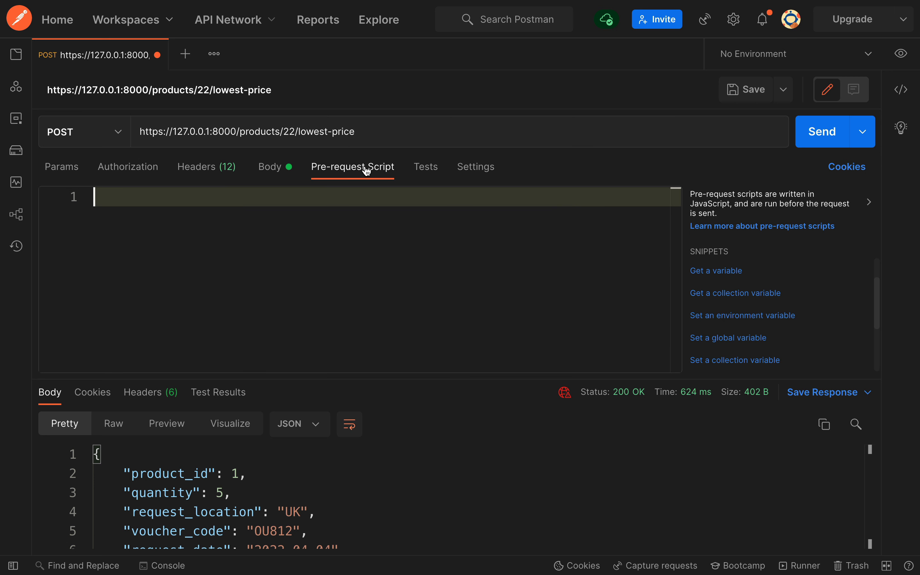
mouse_move(769, 318)
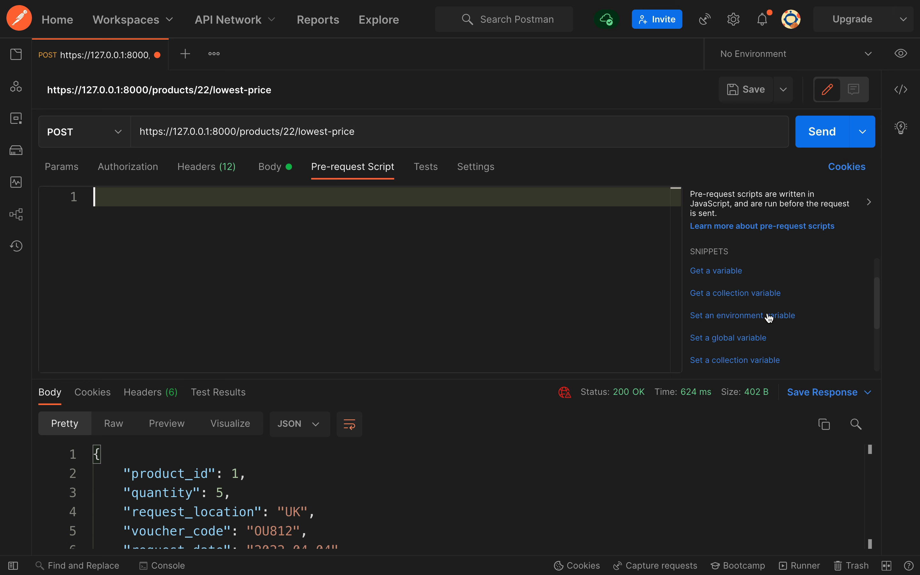
left_click(741, 316)
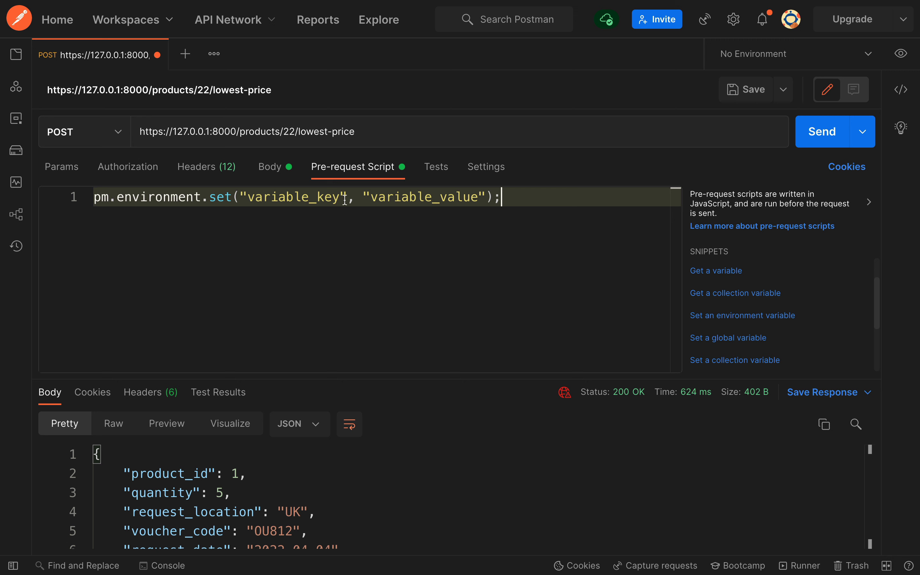
double_click(282, 197)
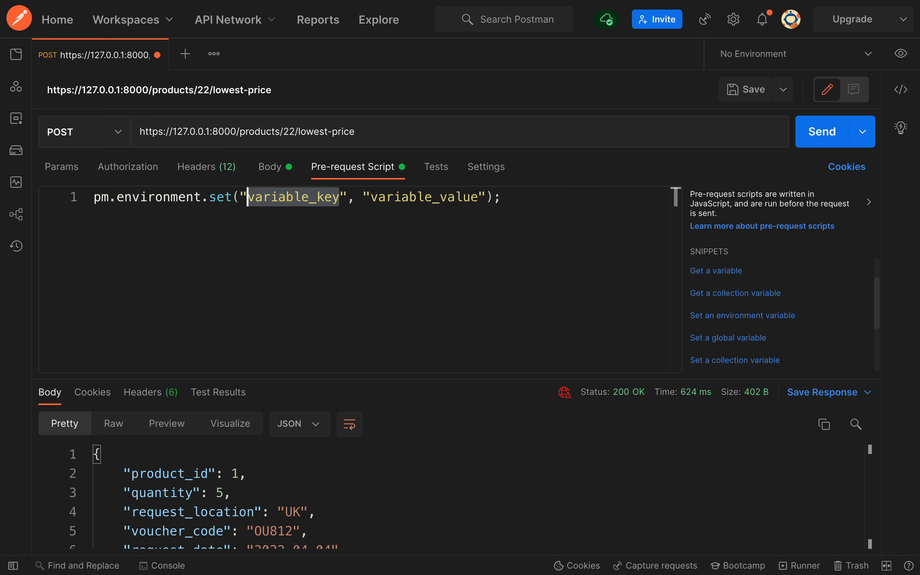
type("product_id")
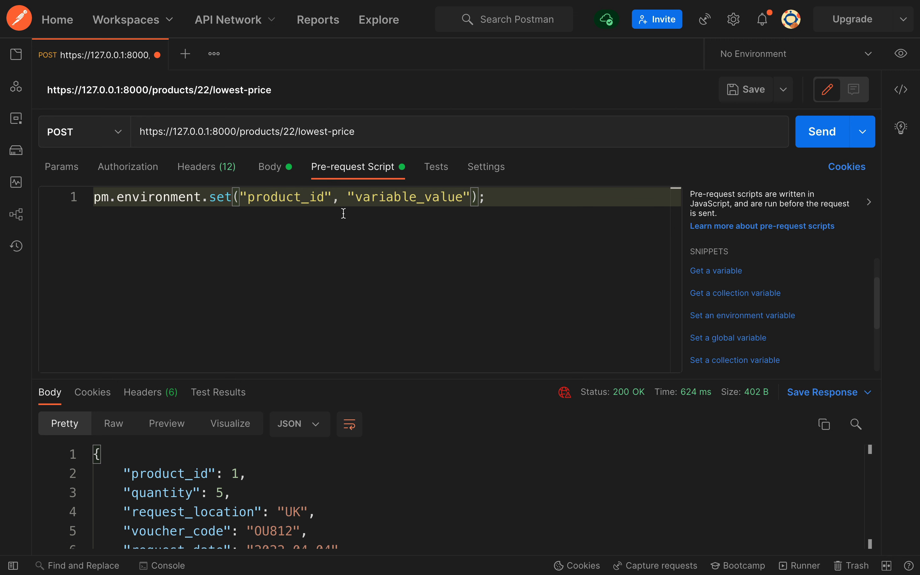
double_click(405, 197)
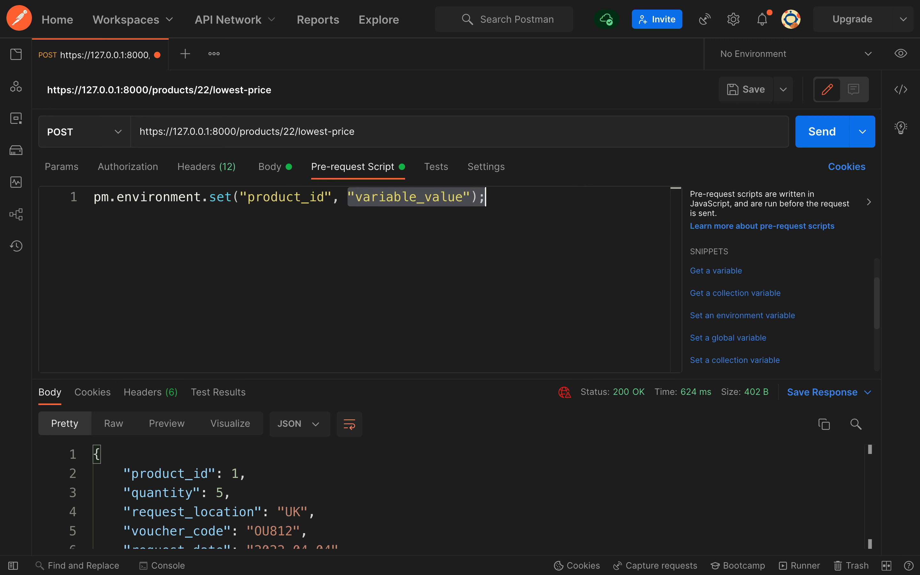
type("1")
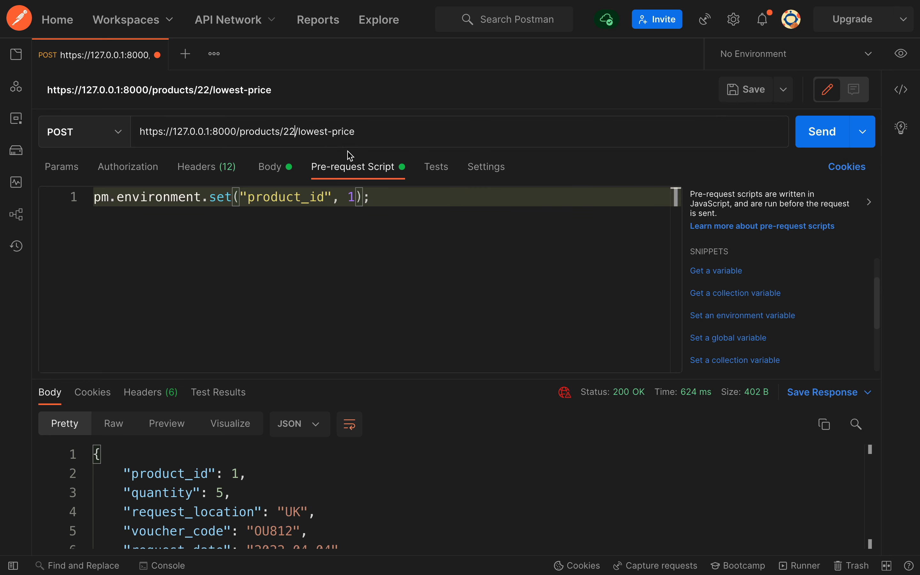
- Replace the hard-coded 22 in the request URL with {{product_id}}
double_click(288, 132)
type("{{product_id}}")
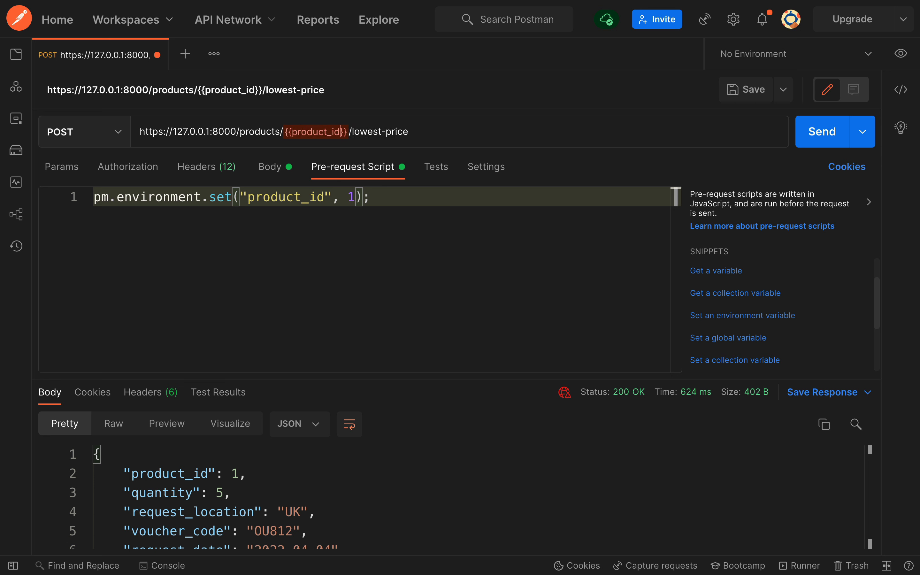
key("Backspace")
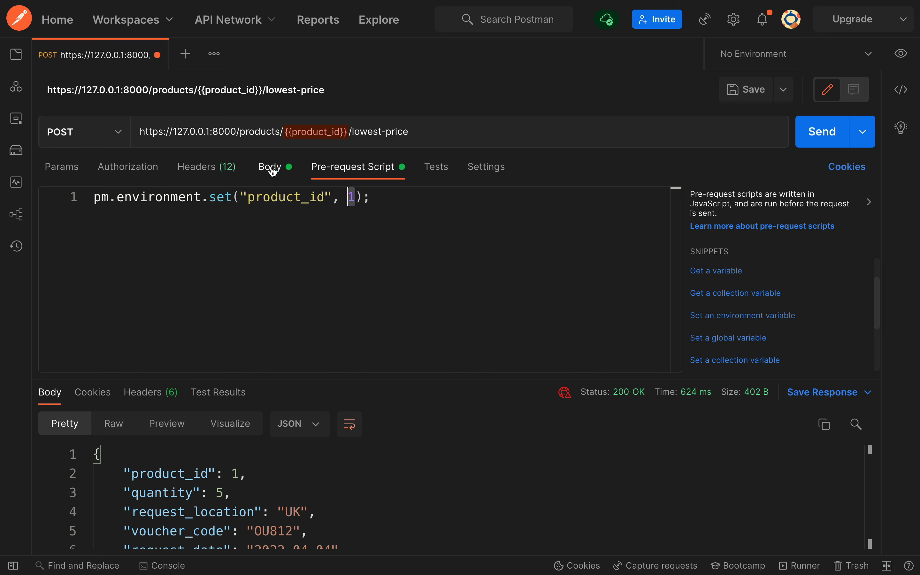
- Use {{product_id}} in the request body, send it, and view the discounted JSON response
left_click(269, 167)
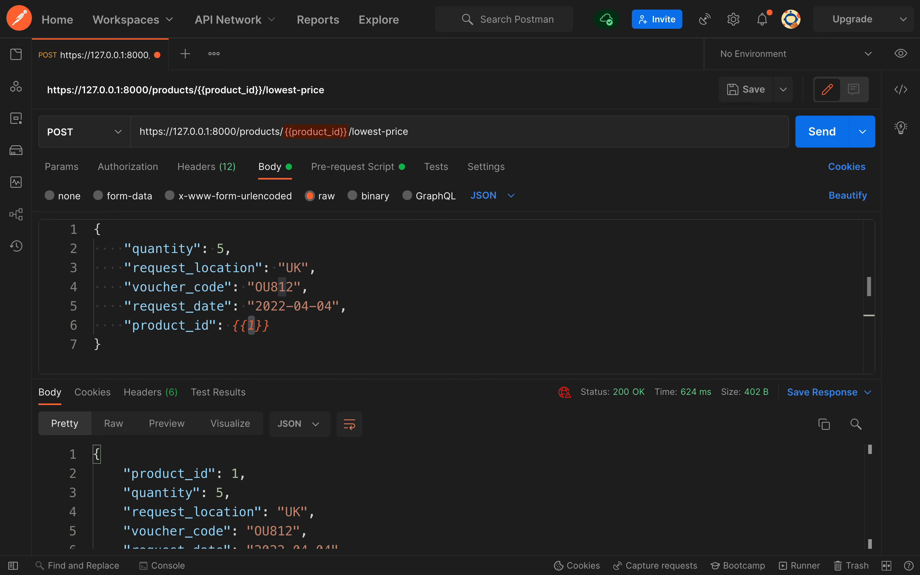
type("product_id")
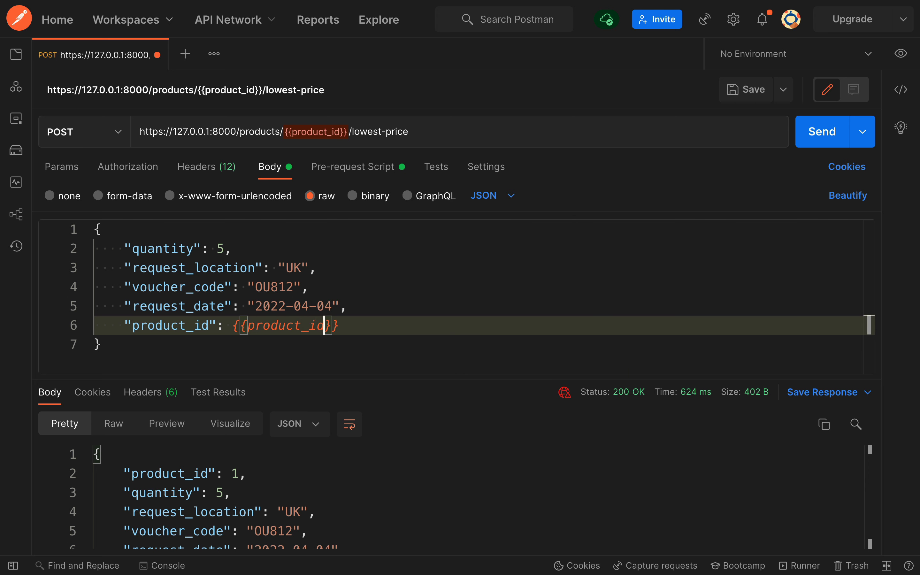
mouse_move(821, 131)
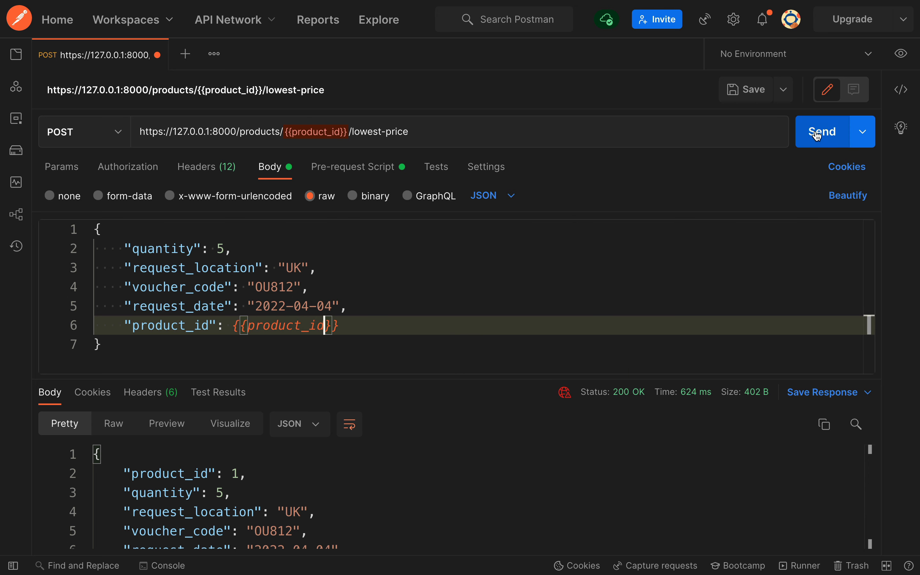
left_click(821, 132)
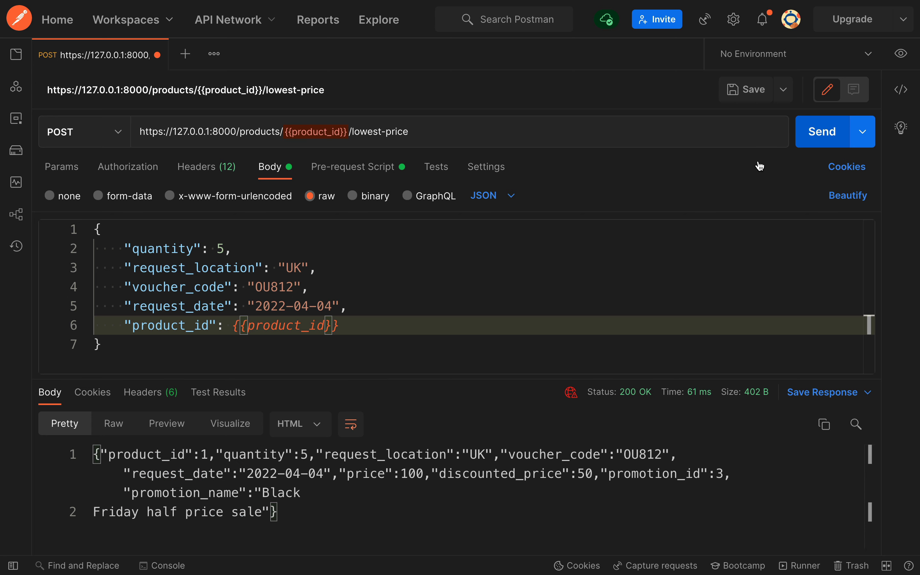
left_click(297, 423)
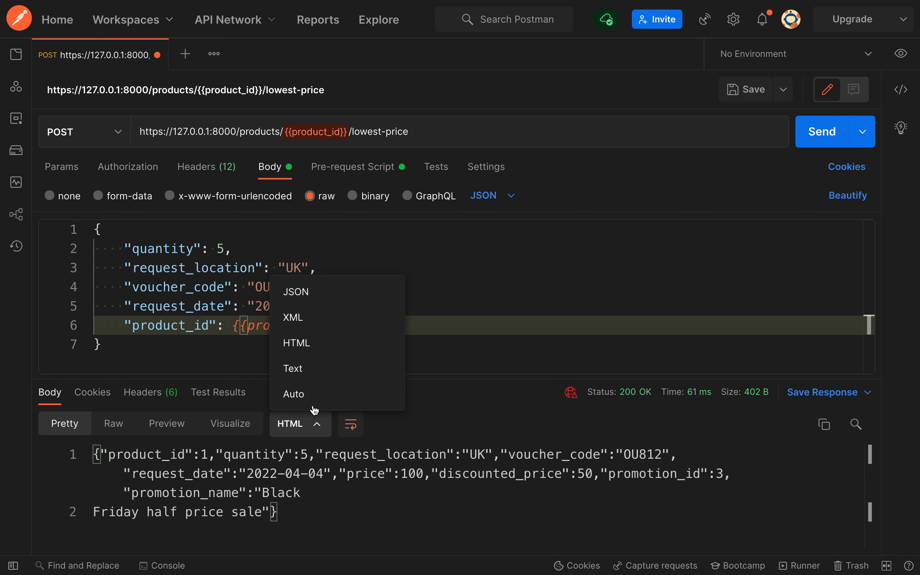
left_click(296, 291)
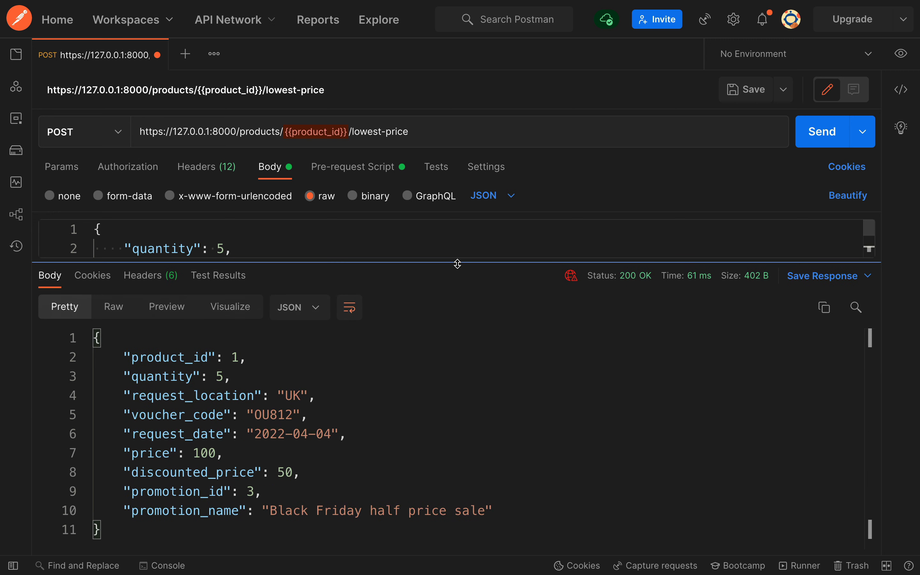
mouse_move(324, 435)
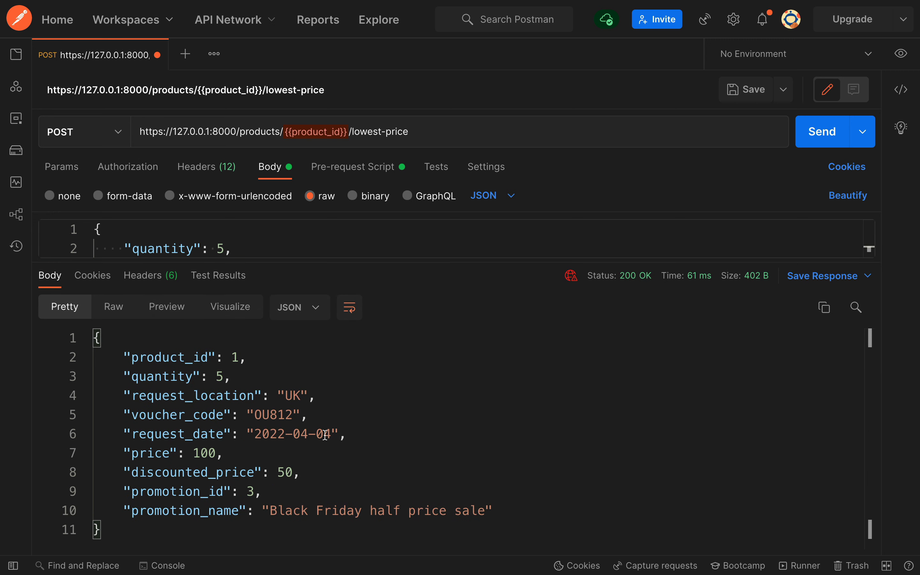
mouse_move(341, 270)
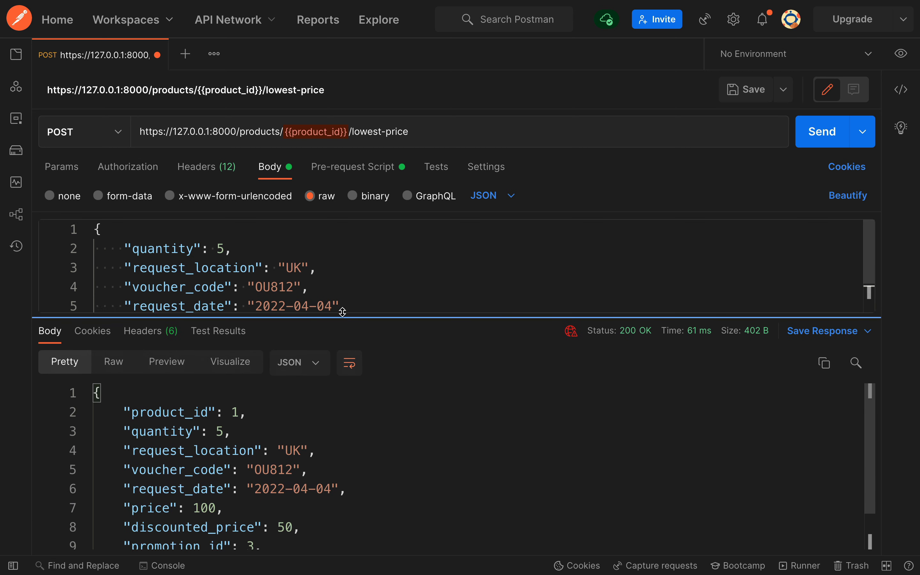
left_click(351, 167)
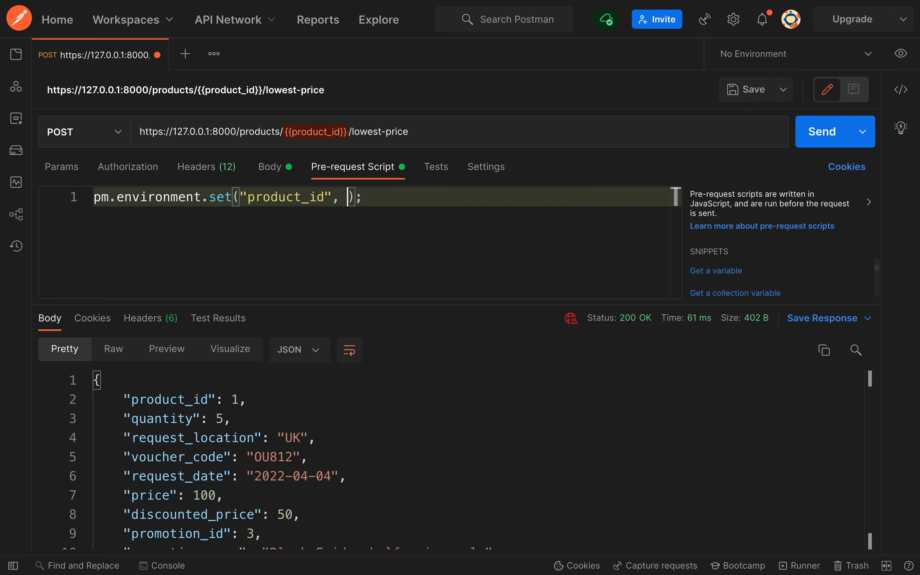
- Send with product_id 33, confirm 33 in the JSON response, then reset the value to 1
type("33")
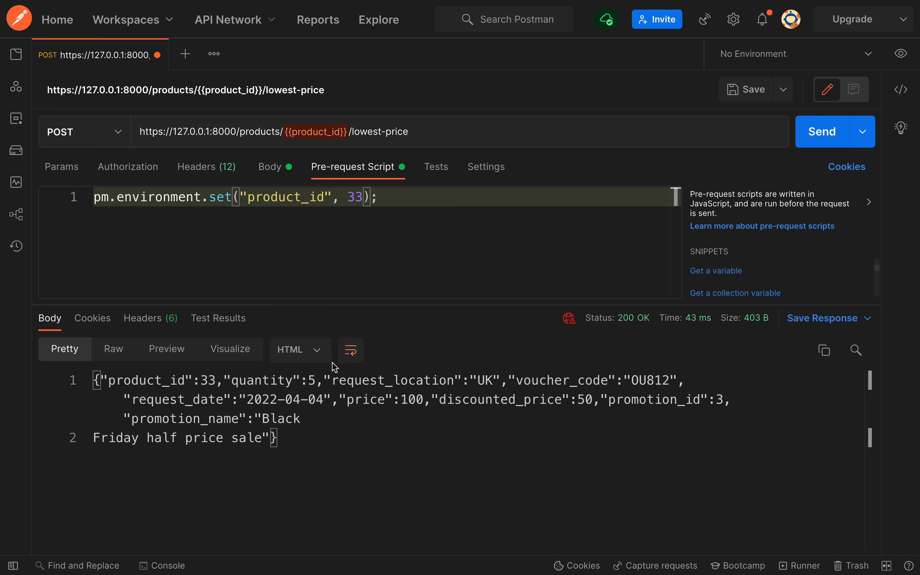
left_click(299, 349)
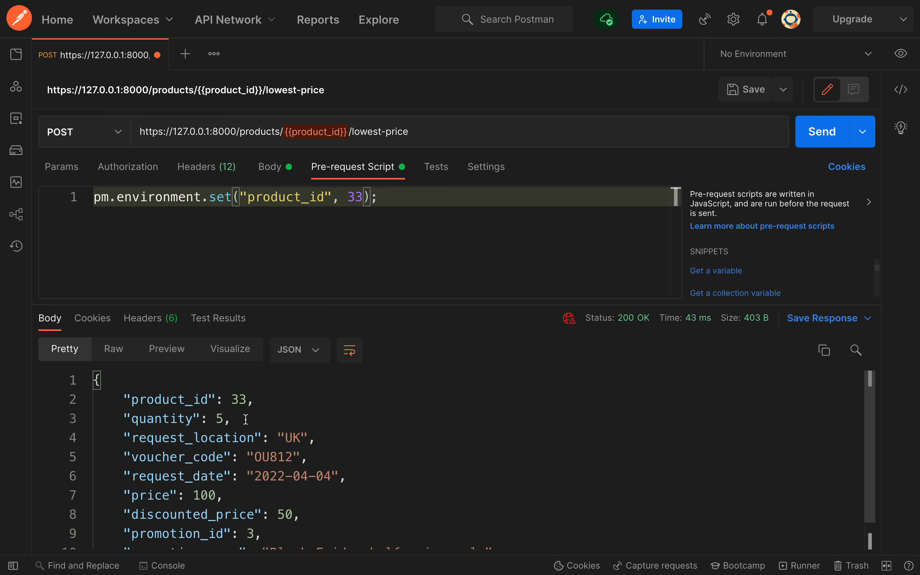
double_click(238, 399)
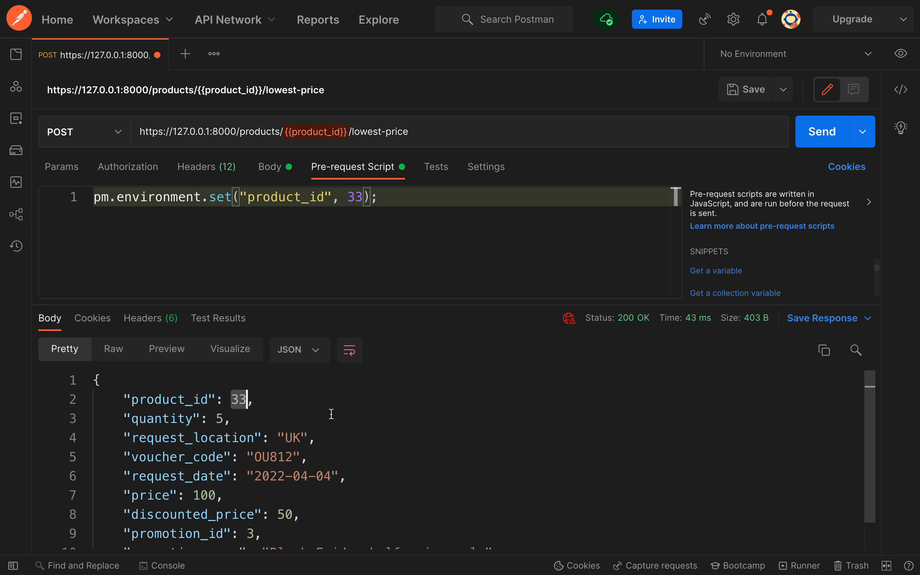
type("1")
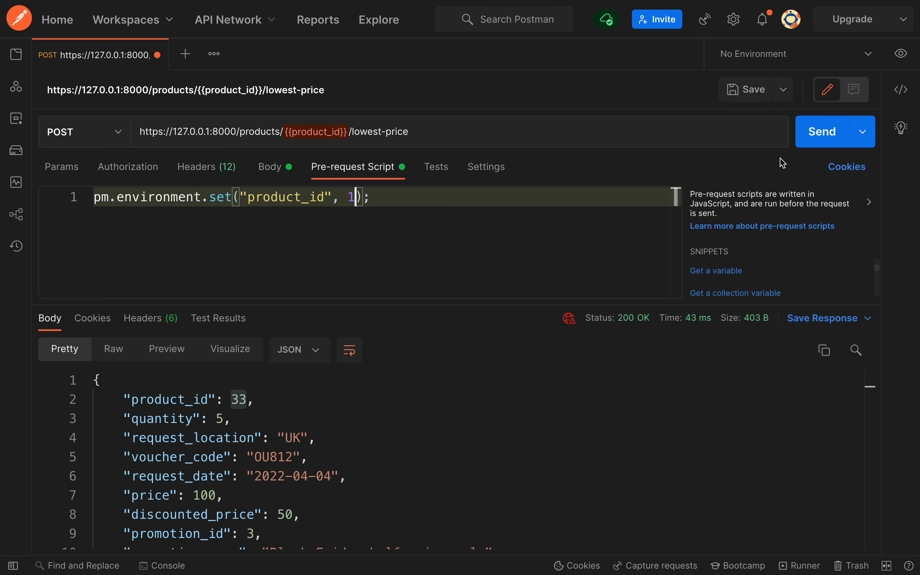
left_click(822, 131)
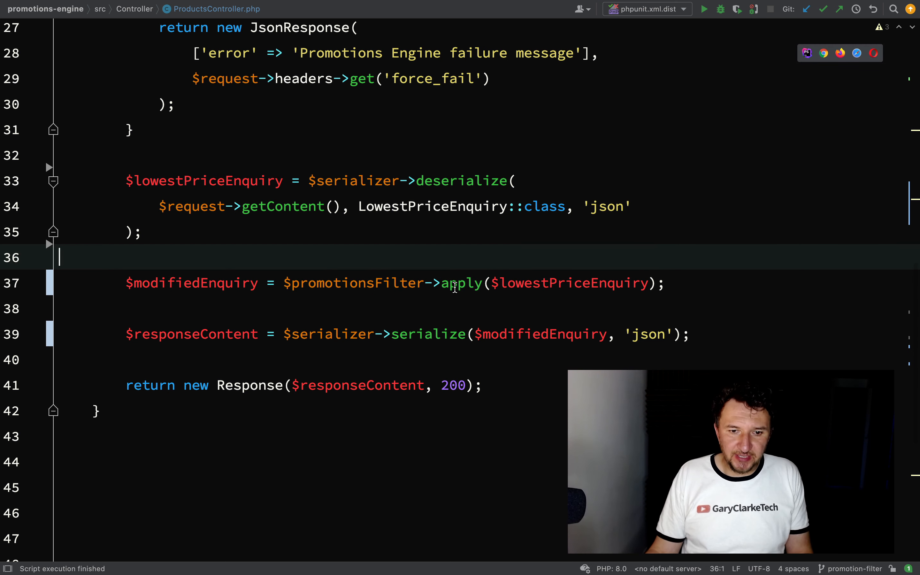
- Browse from the YouTube video to the garyclarke.tech Testing PHP course page
double_click(461, 283)
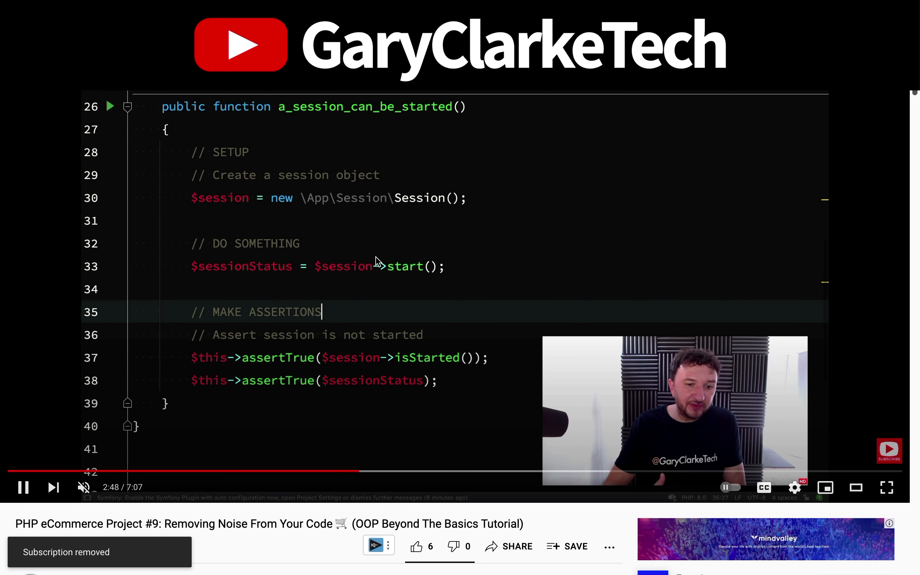
scroll("down", 3)
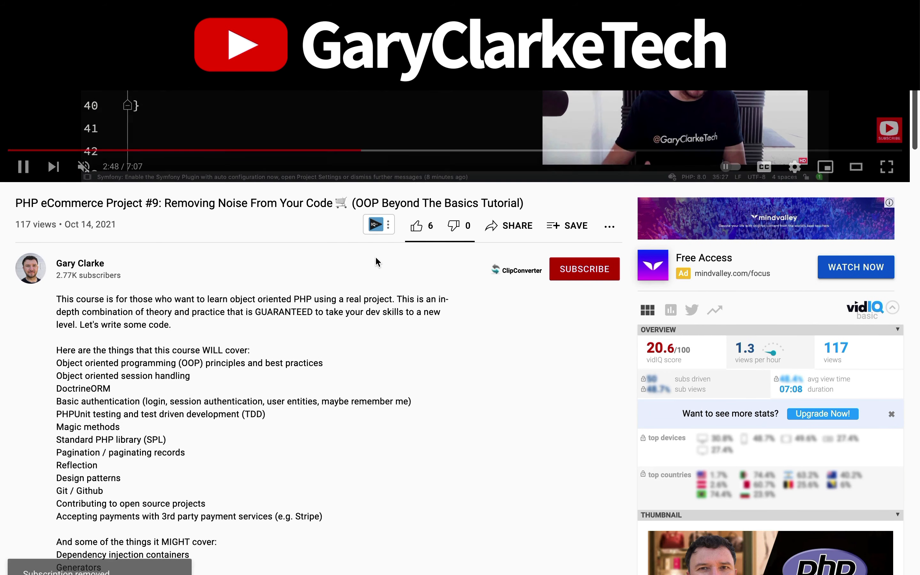
left_click(583, 269)
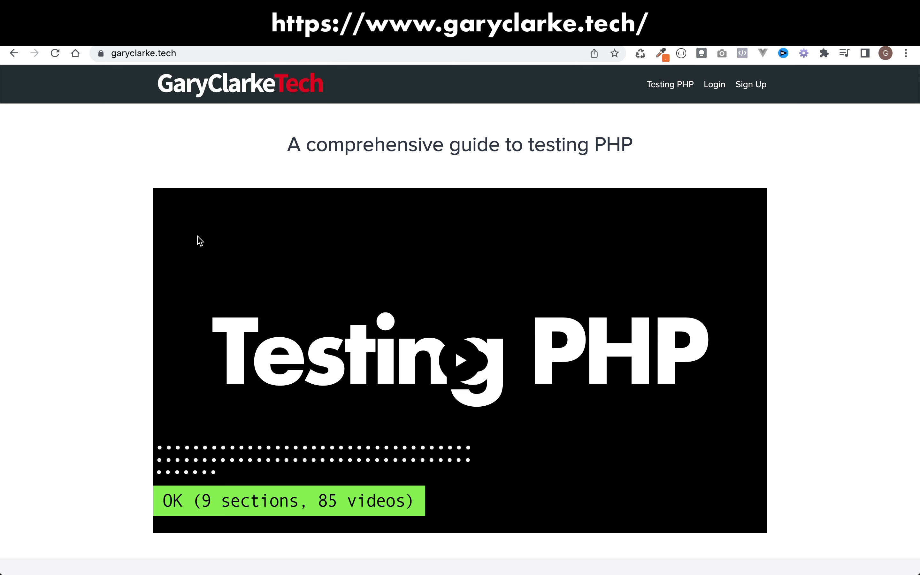
scroll("down", 3)
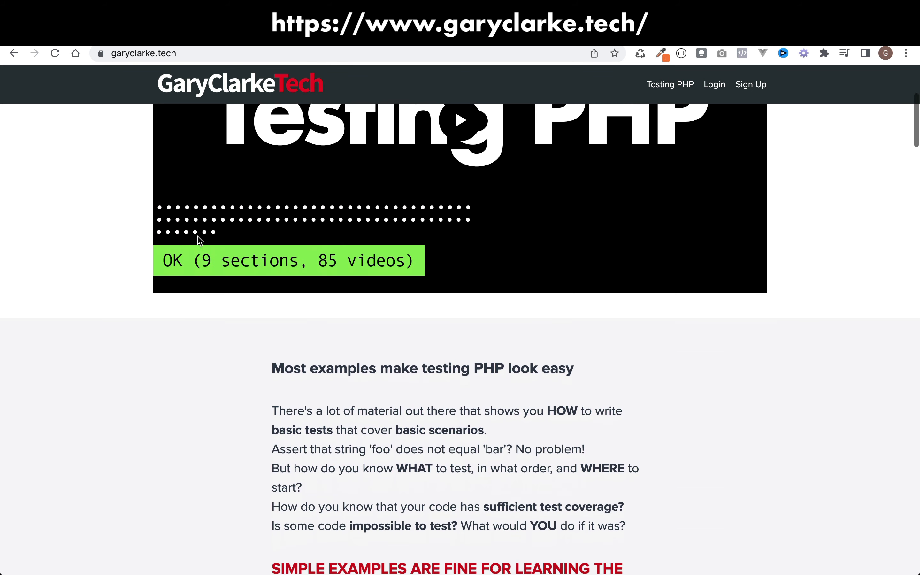